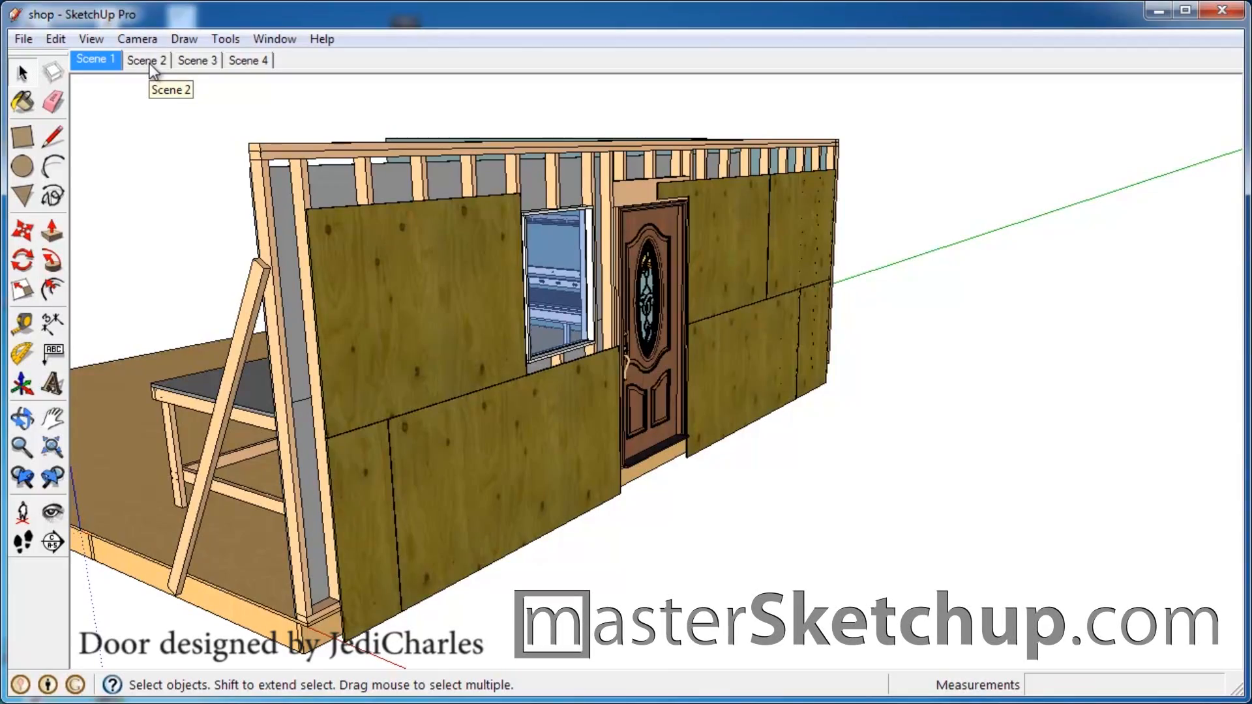
- Step through Scene 2, Scene 3 and Scene 4 to reach the lab table view
click(146, 60)
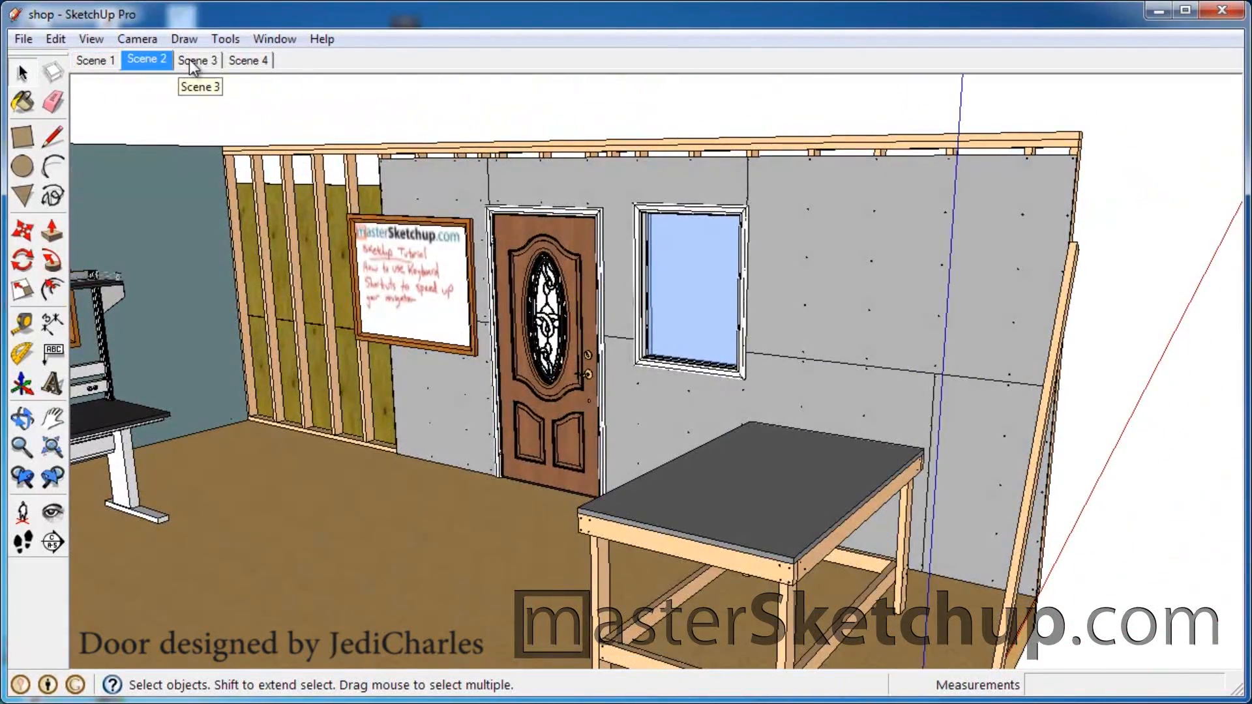
click(197, 60)
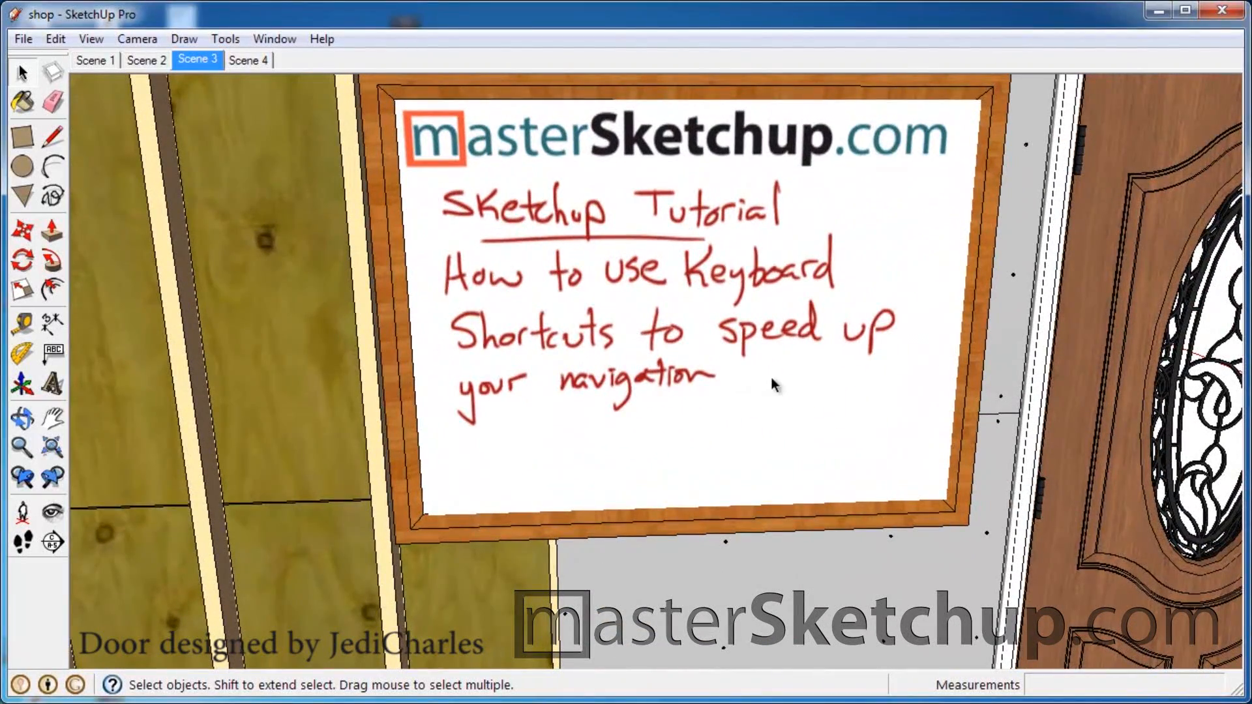
click(247, 60)
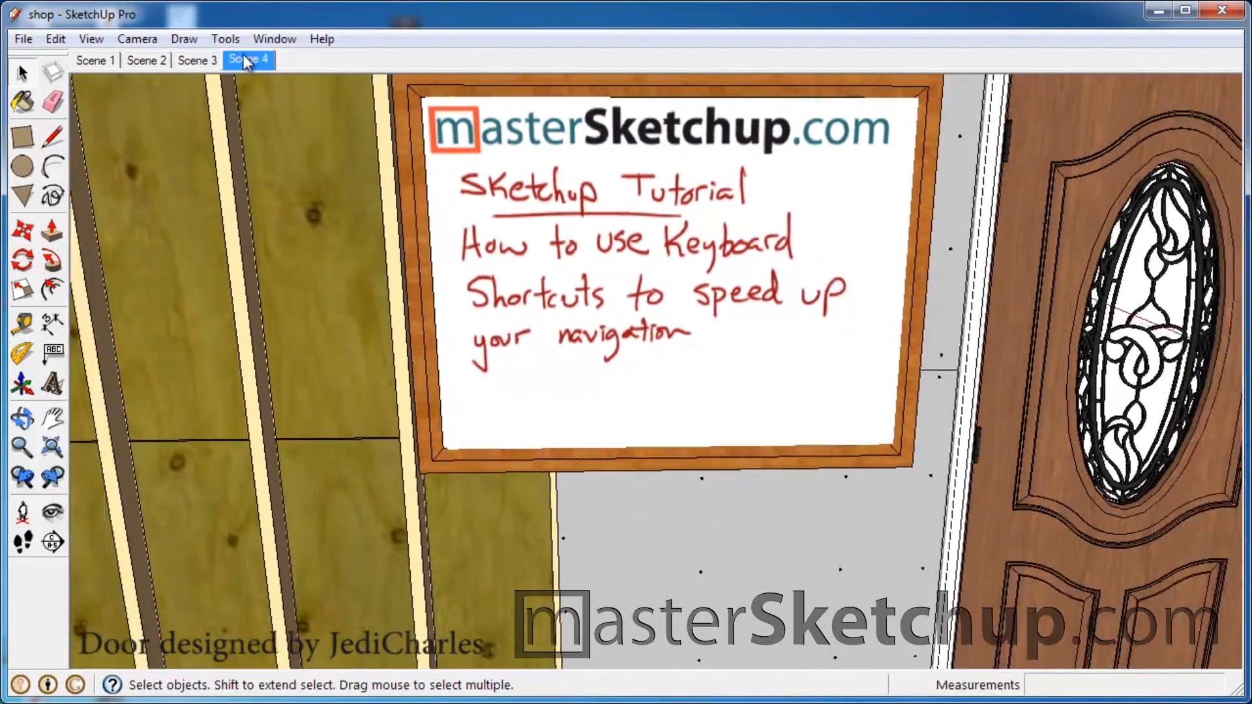
click(248, 60)
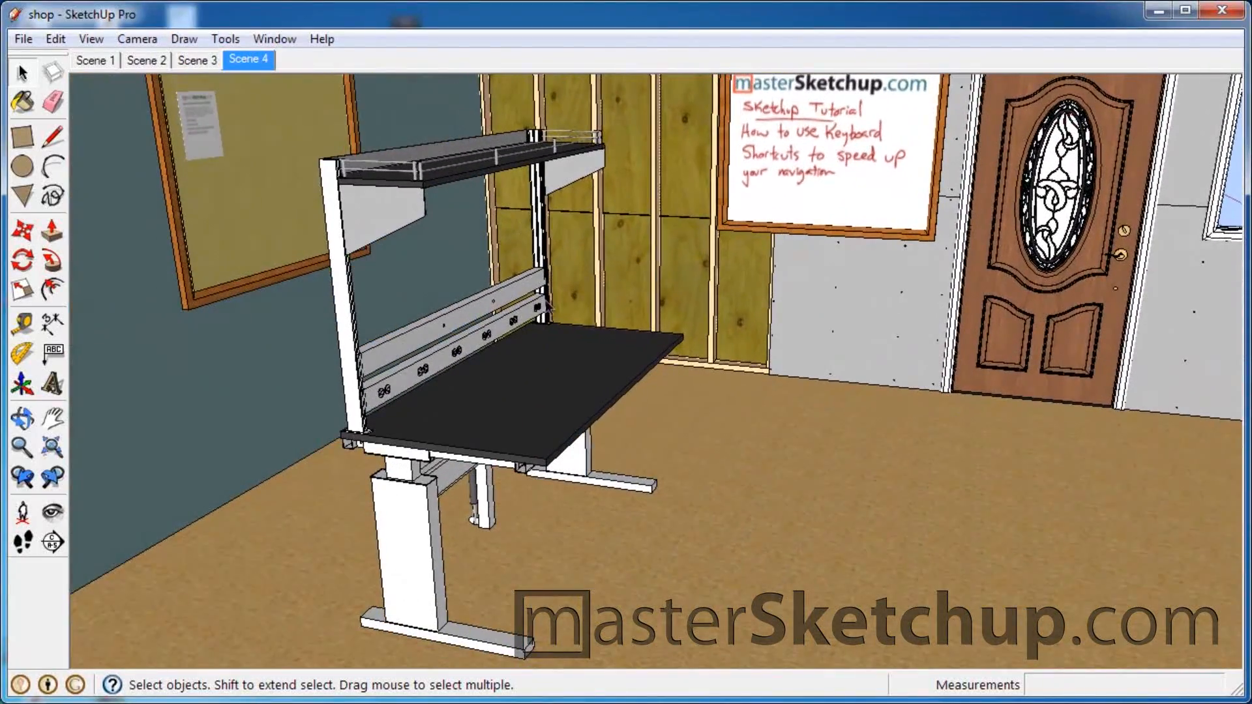
mouse_move(577, 388)
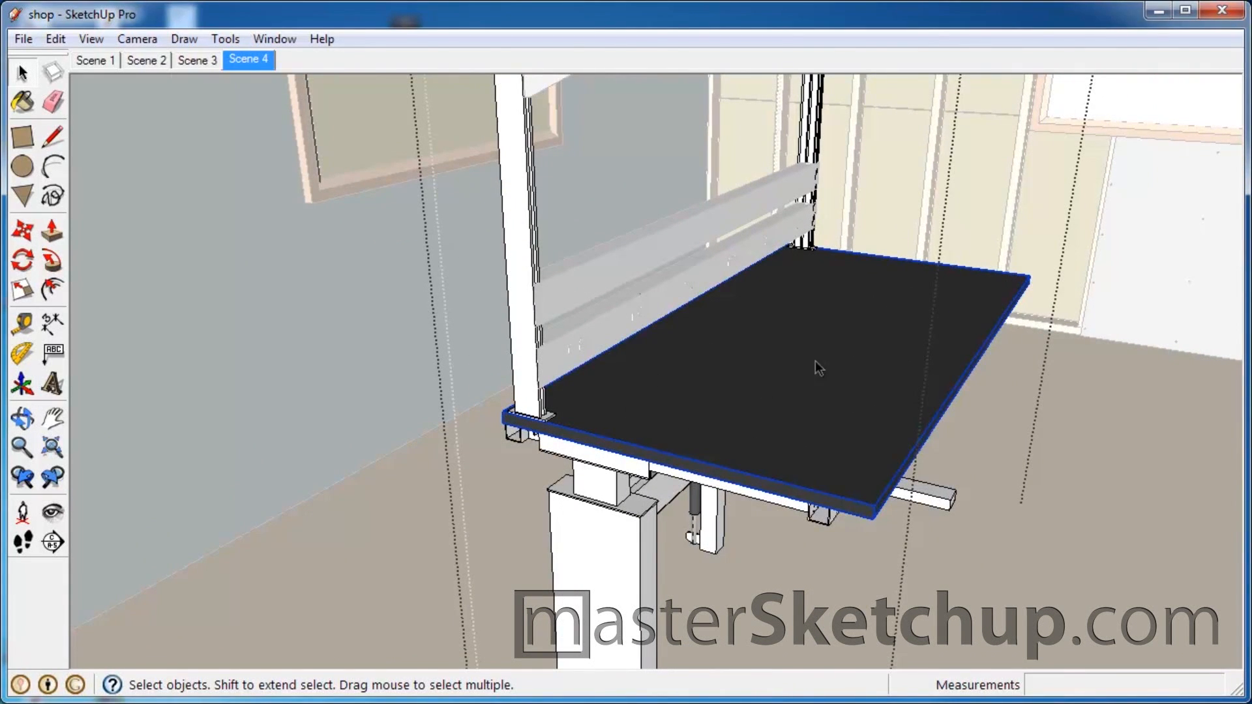
mouse_move(728, 433)
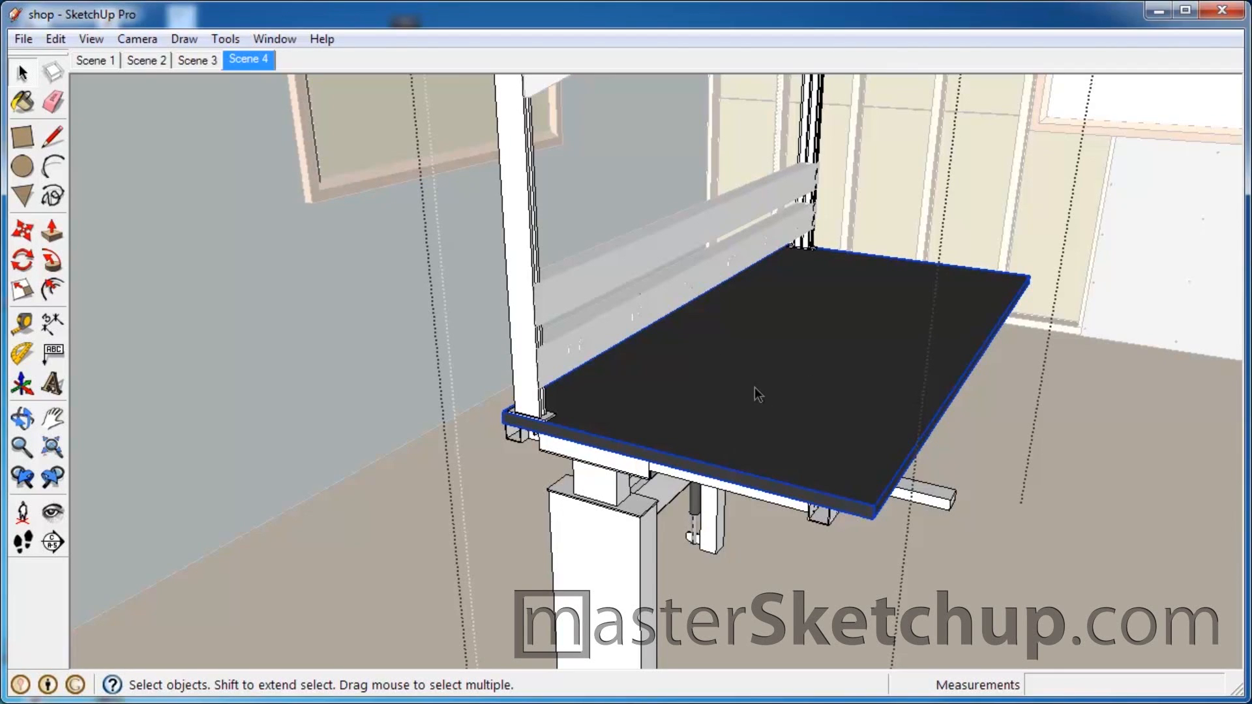
mouse_move(91, 37)
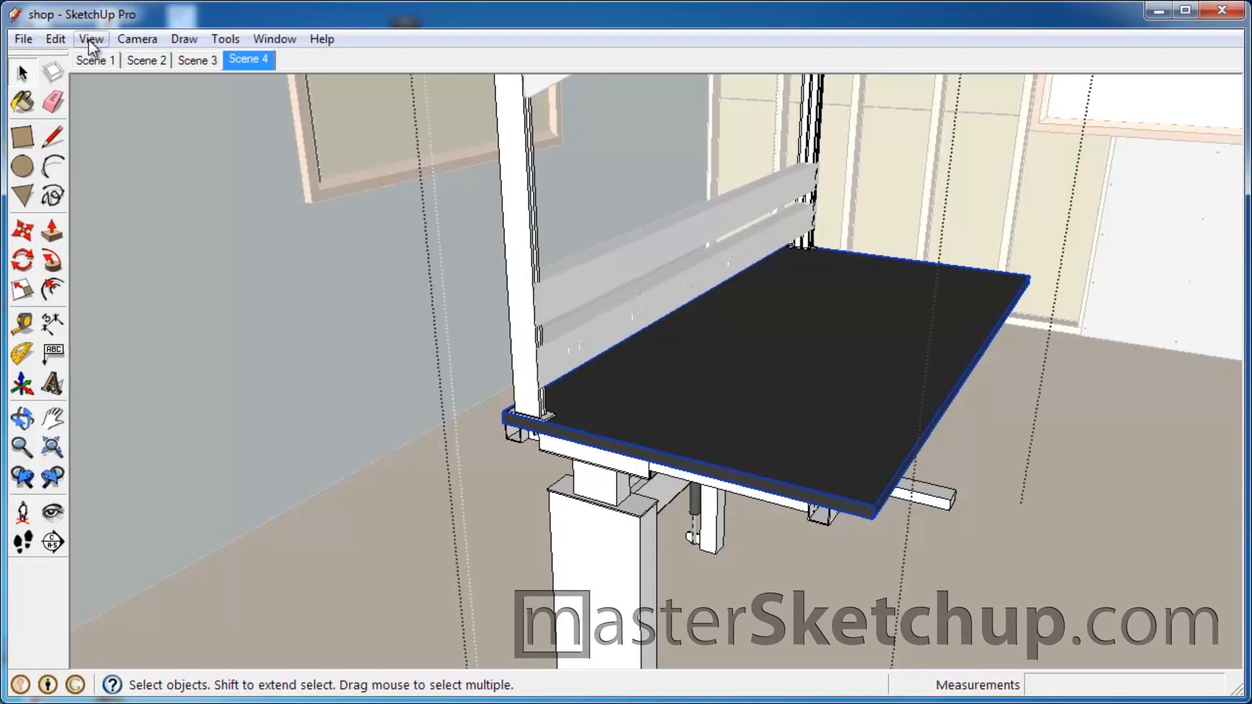
- Bring up the hide options for the selected black tabletop
click(55, 38)
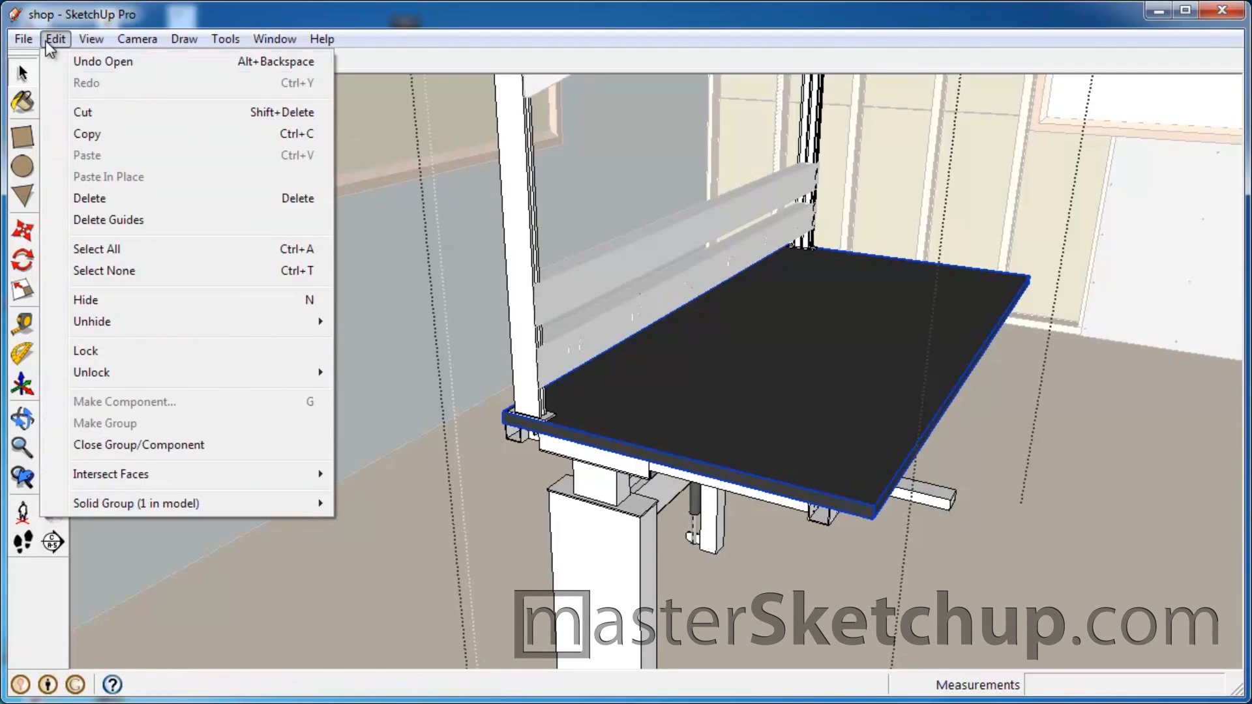
right_click(639, 387)
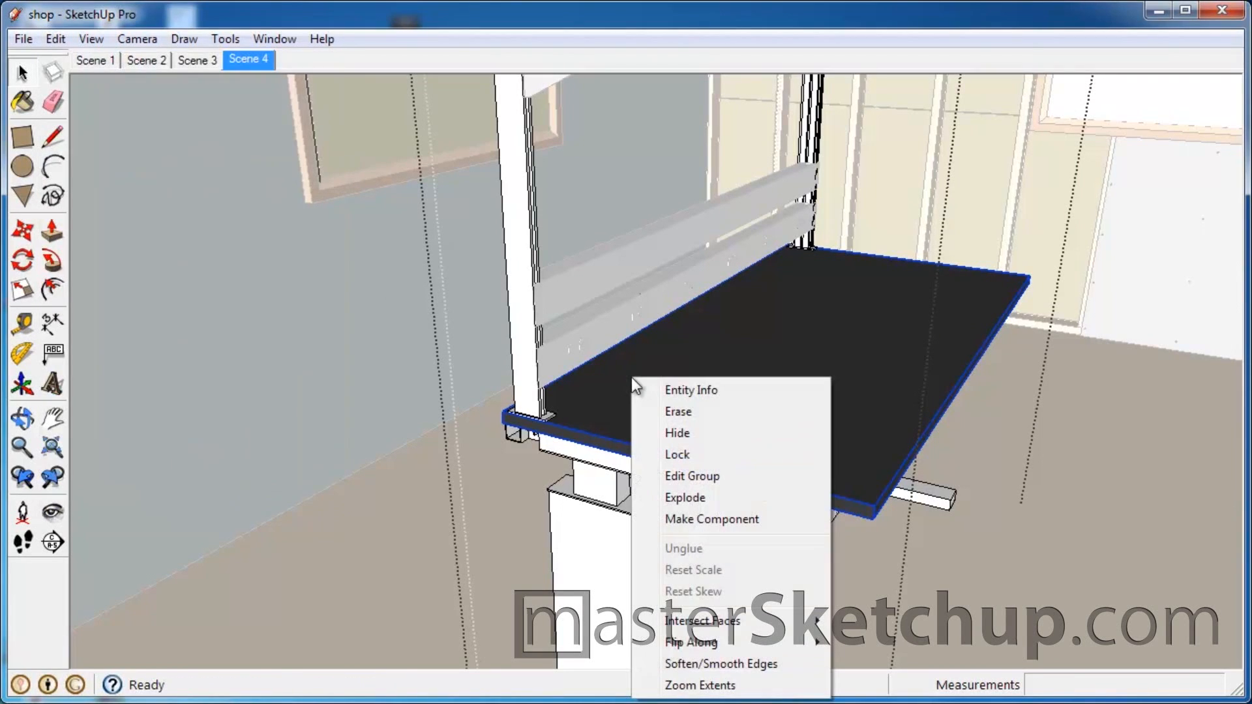
mouse_move(677, 433)
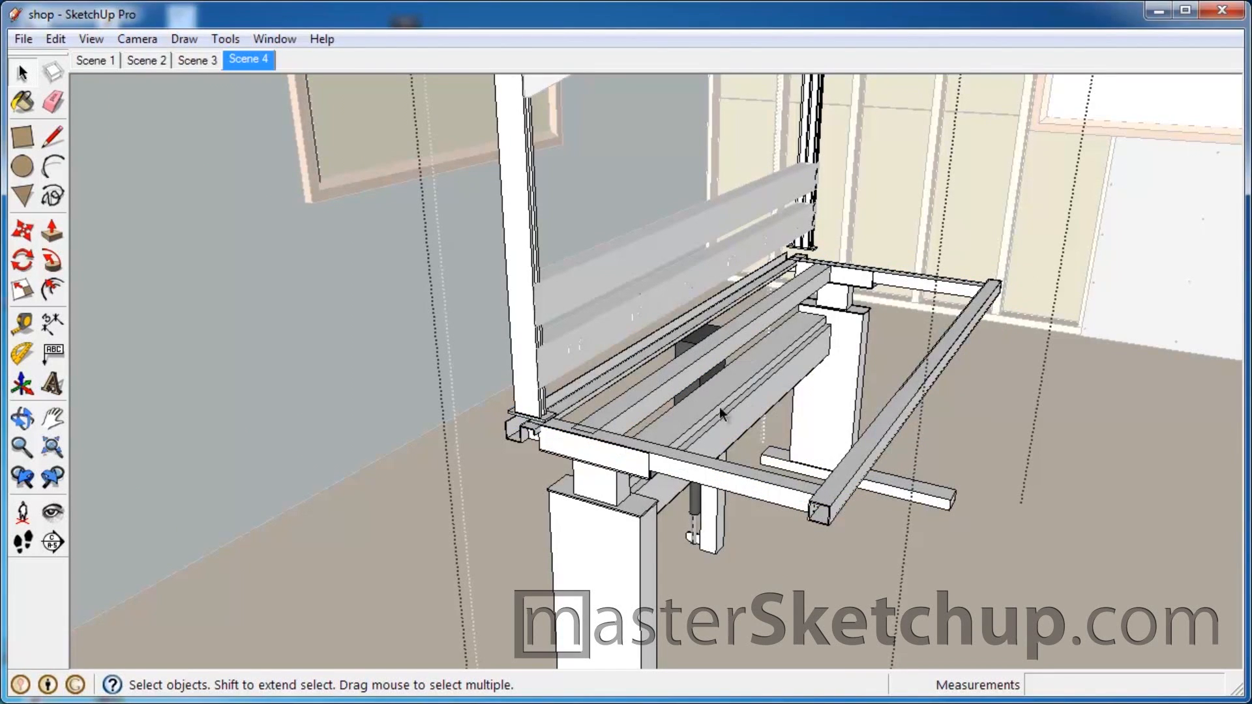
mouse_move(556, 444)
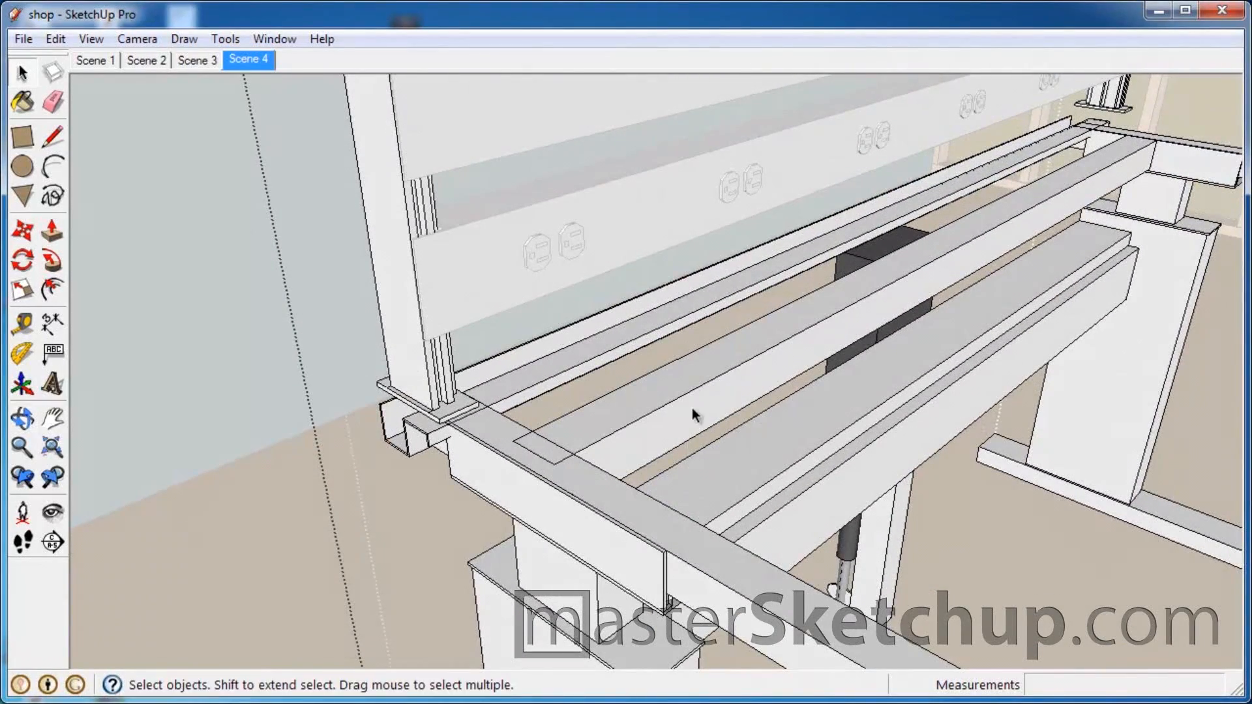
- Select the long center rail under the hidden tabletop
click(749, 322)
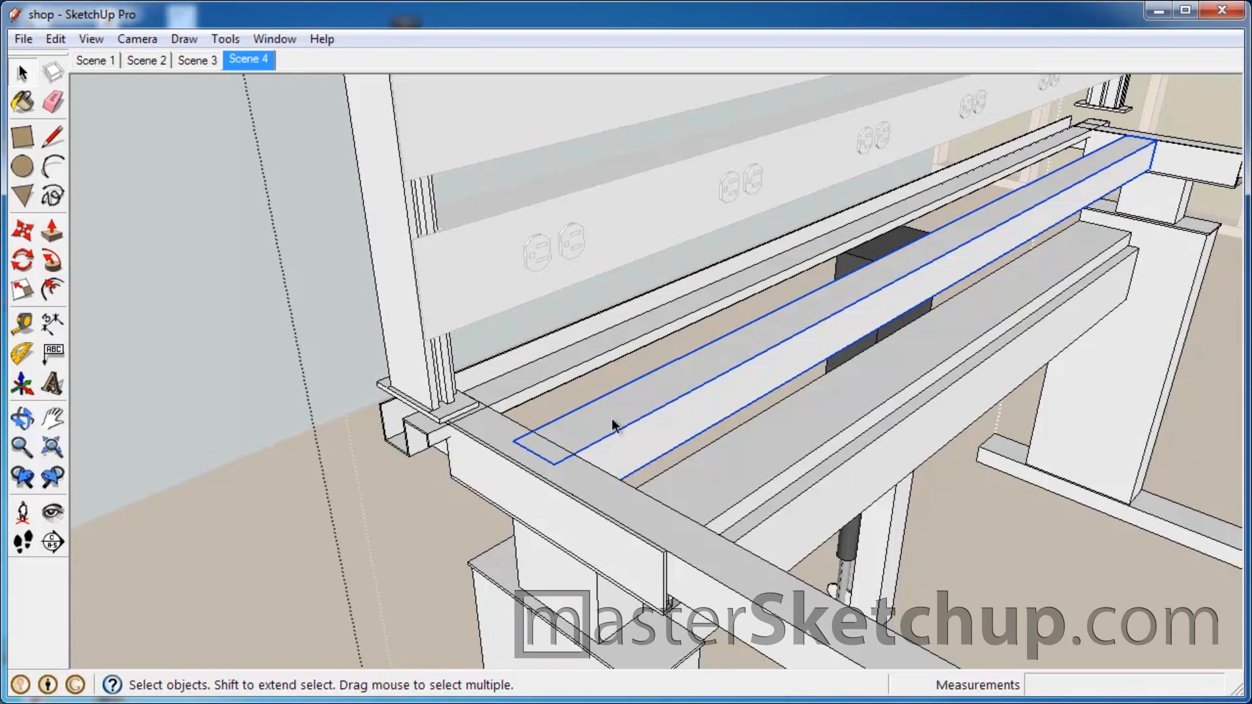
mouse_move(677, 398)
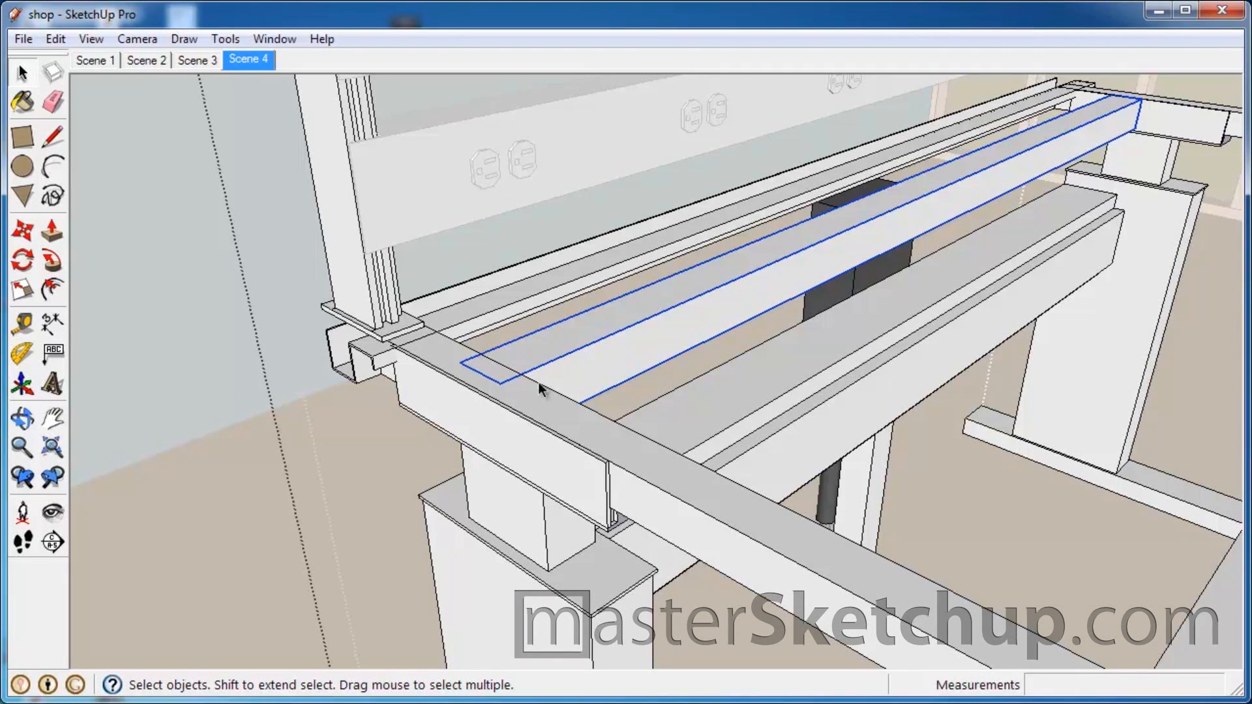
mouse_move(555, 401)
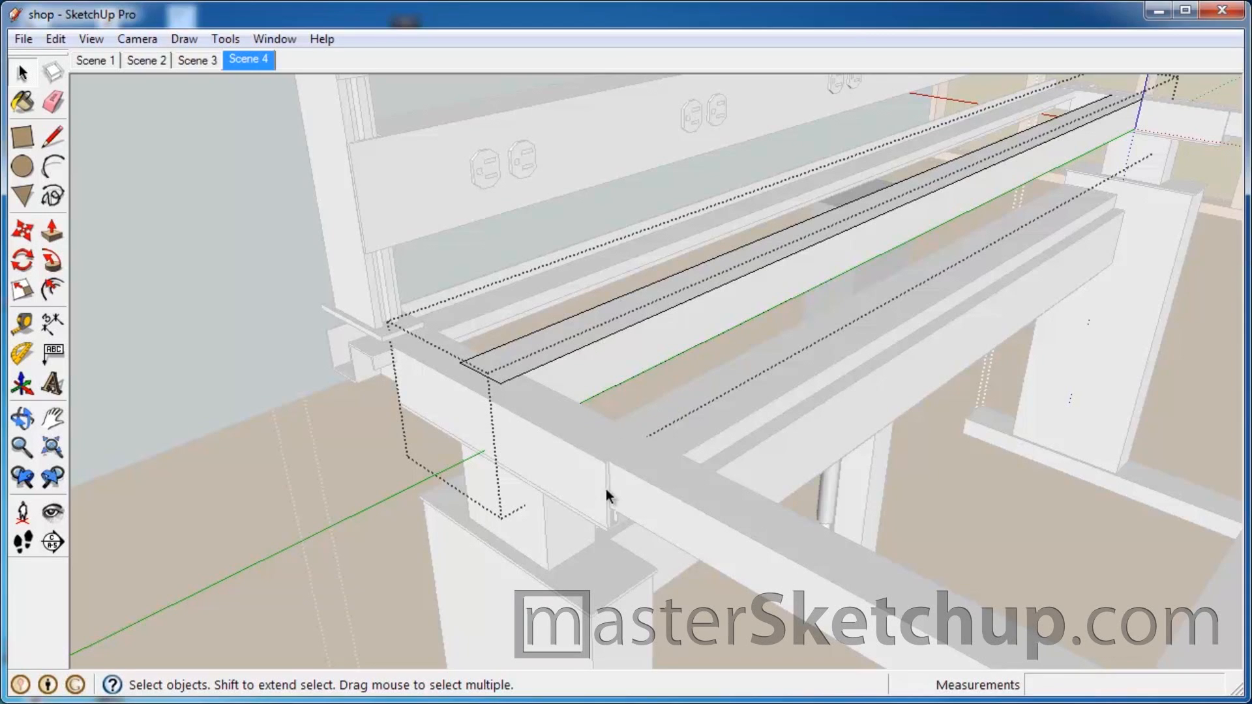
mouse_move(627, 486)
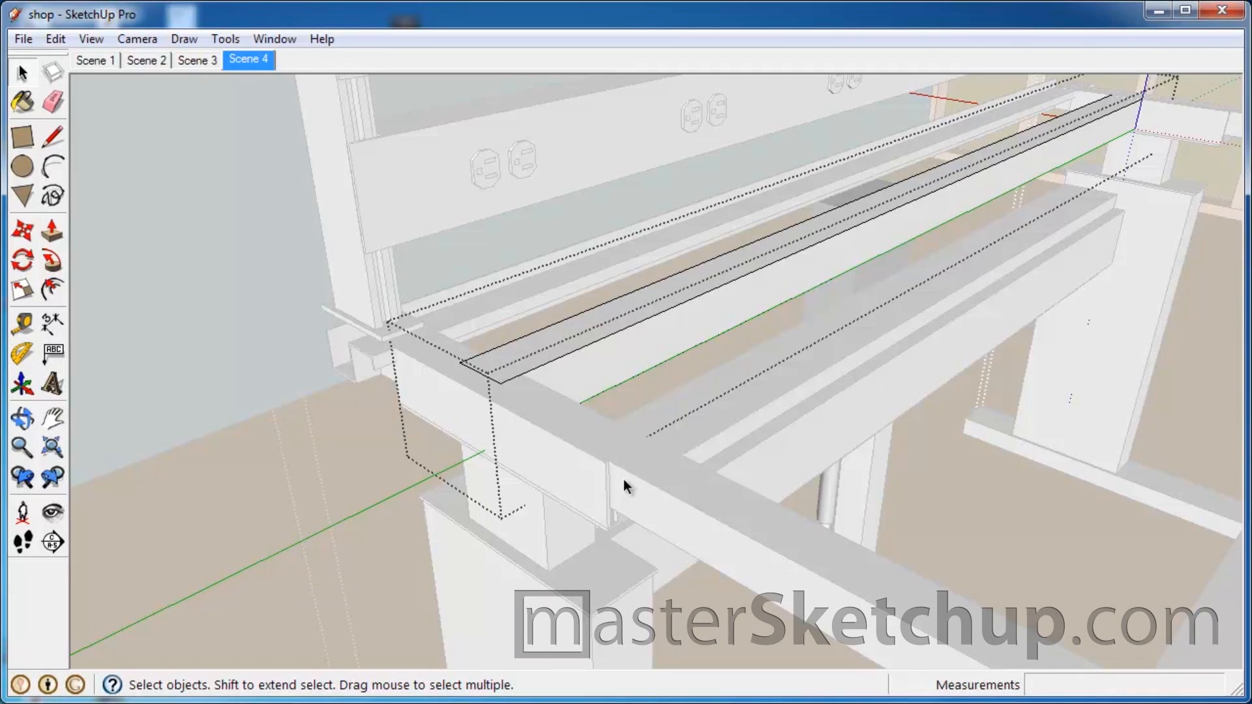
- Hide the rest of the model around the rail, then close editing back to the full shop
click(91, 38)
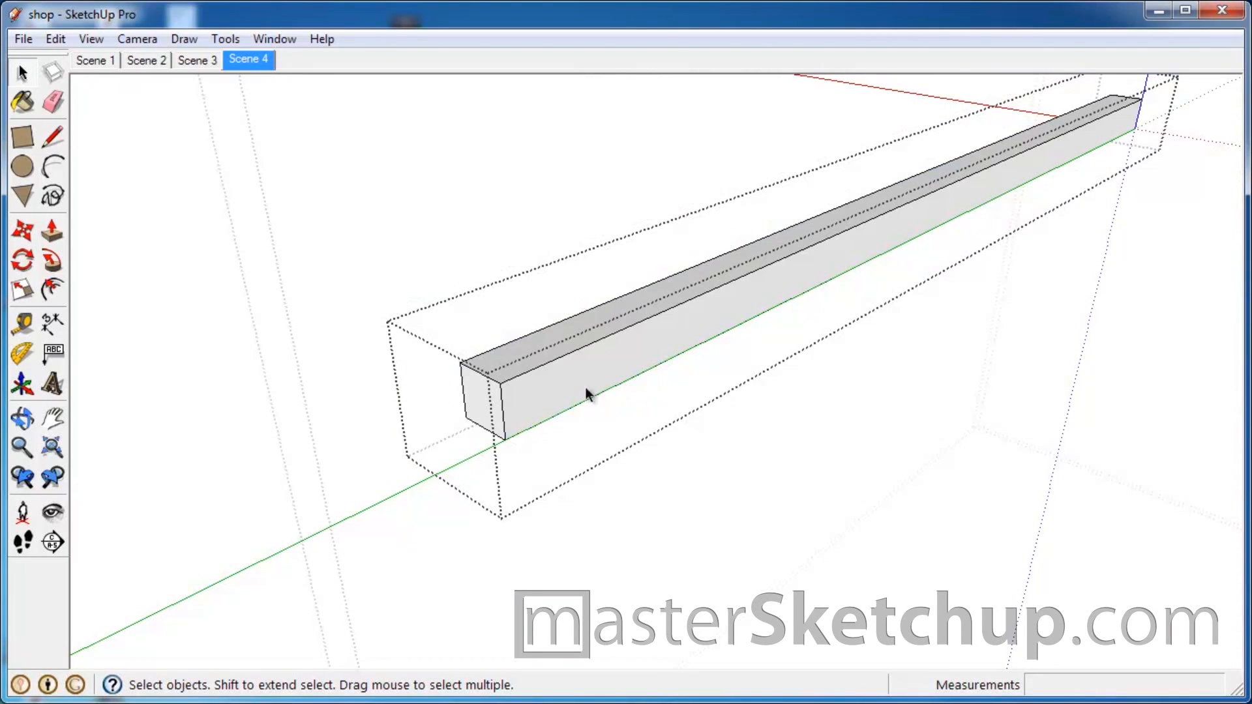
mouse_move(55, 244)
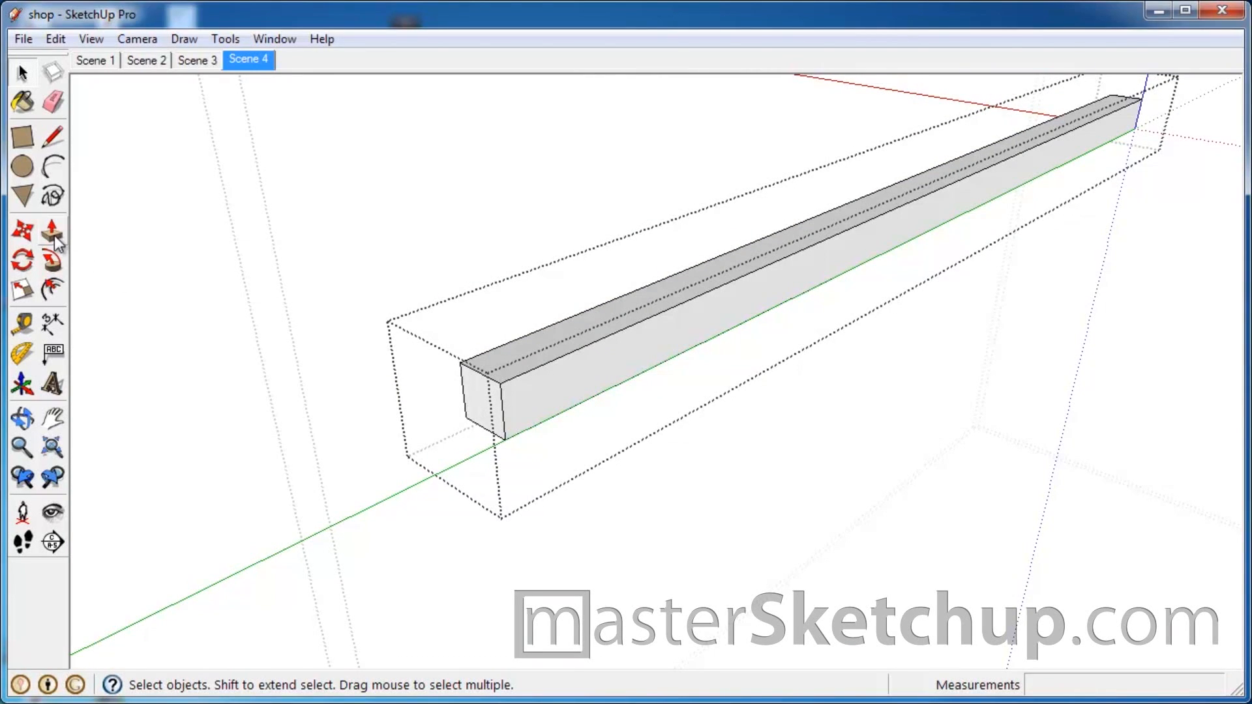
click(22, 229)
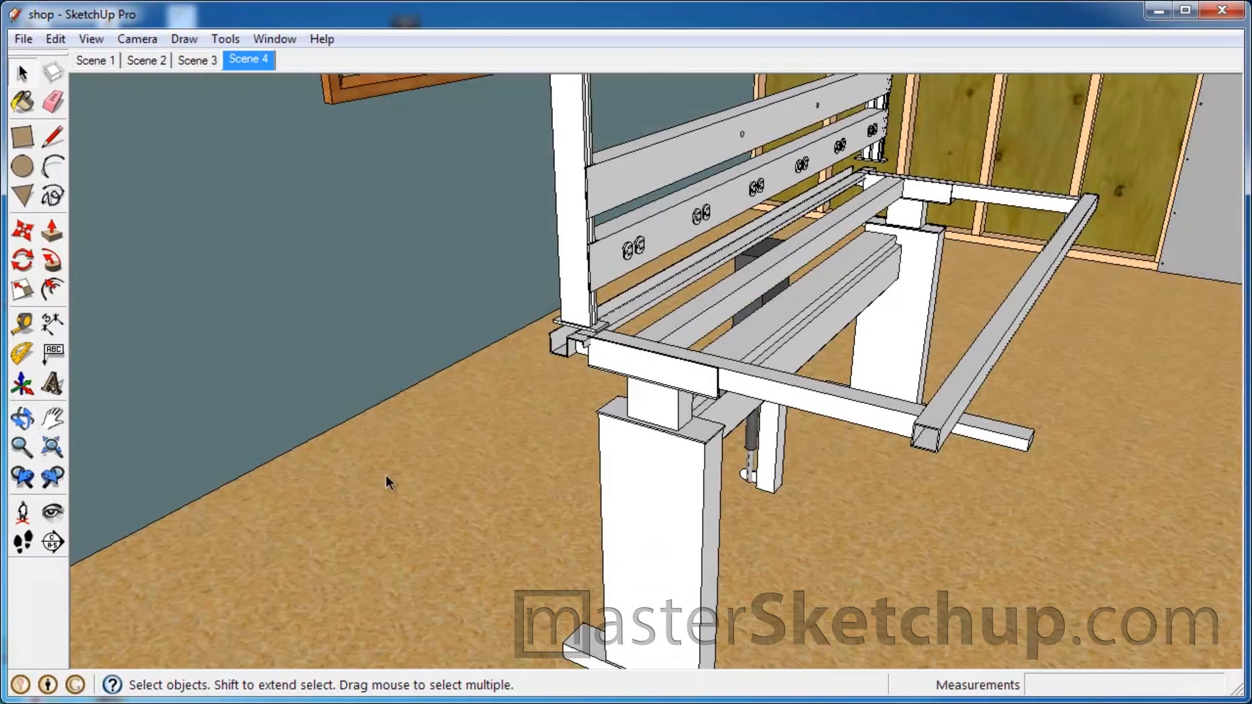
mouse_move(274, 37)
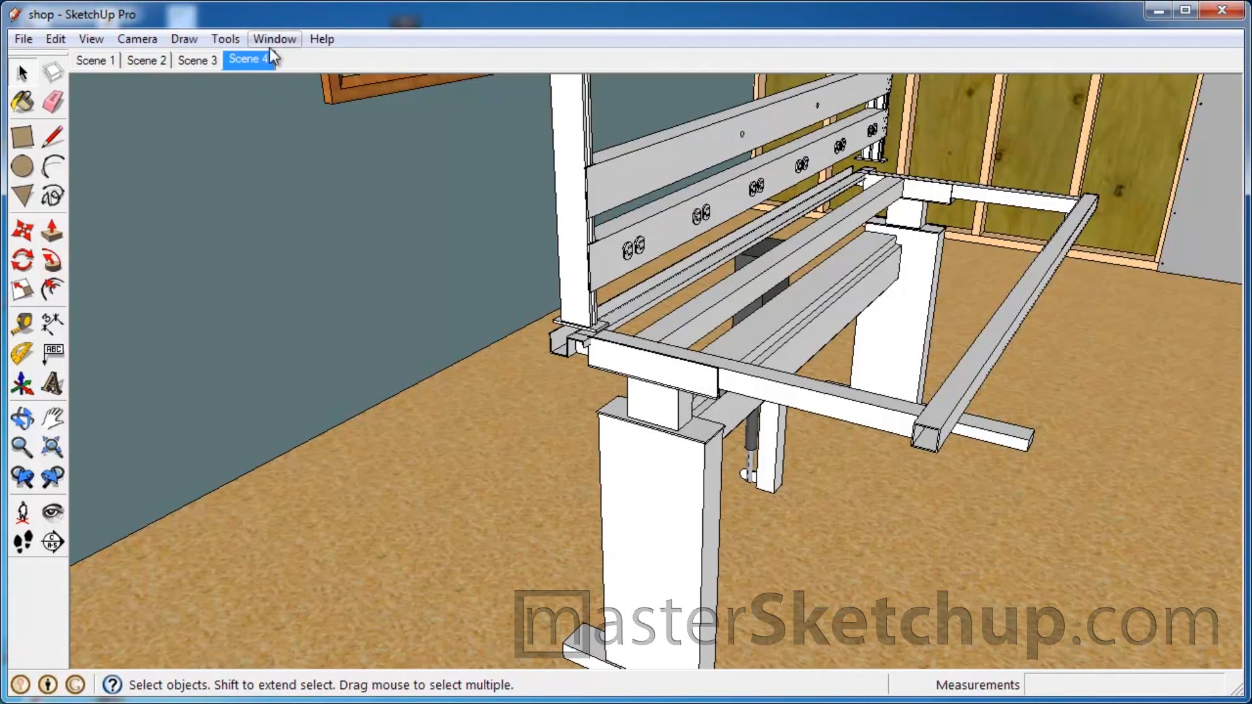
- Show the Outliner and bring up actions for the hidden tabletop entry
click(273, 38)
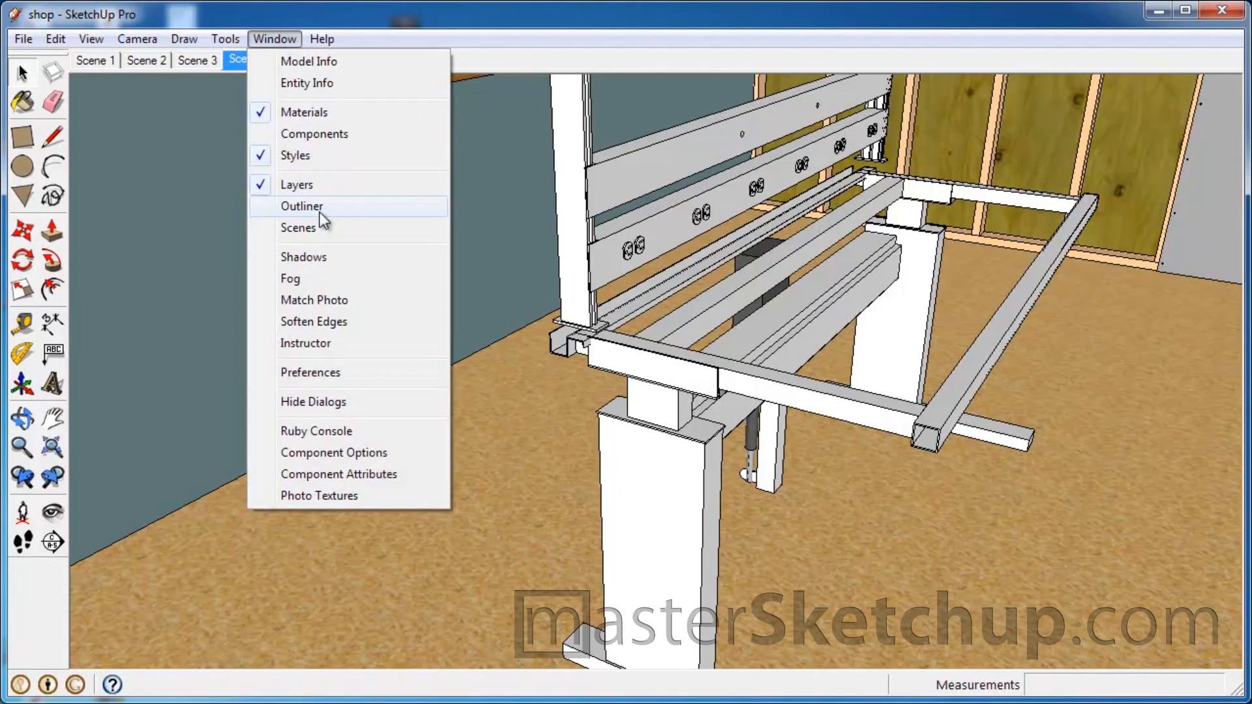
click(302, 206)
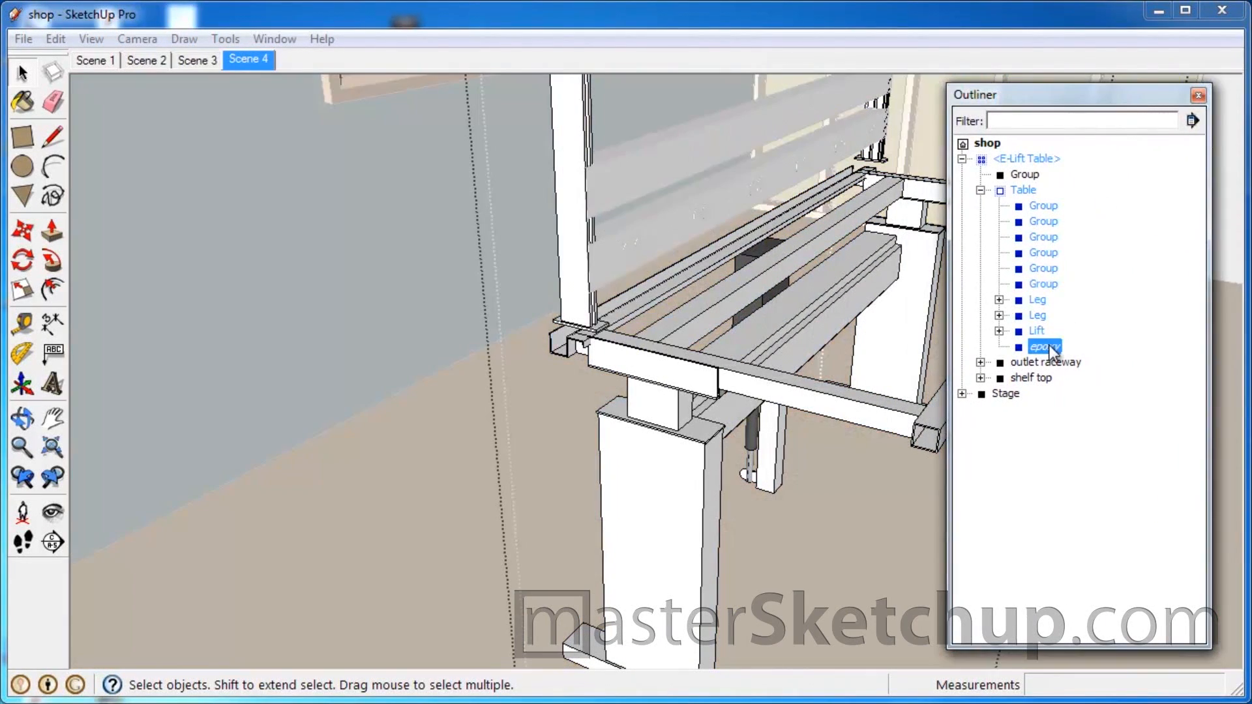
right_click(1046, 347)
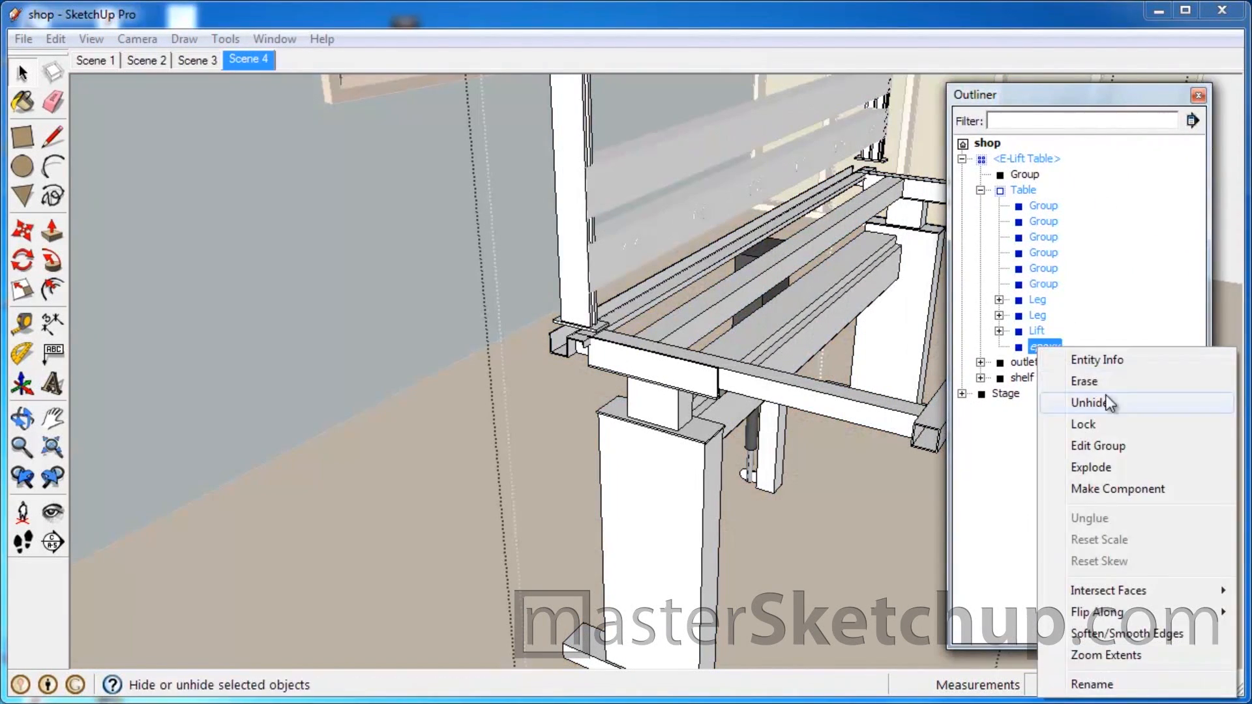
mouse_move(1100, 407)
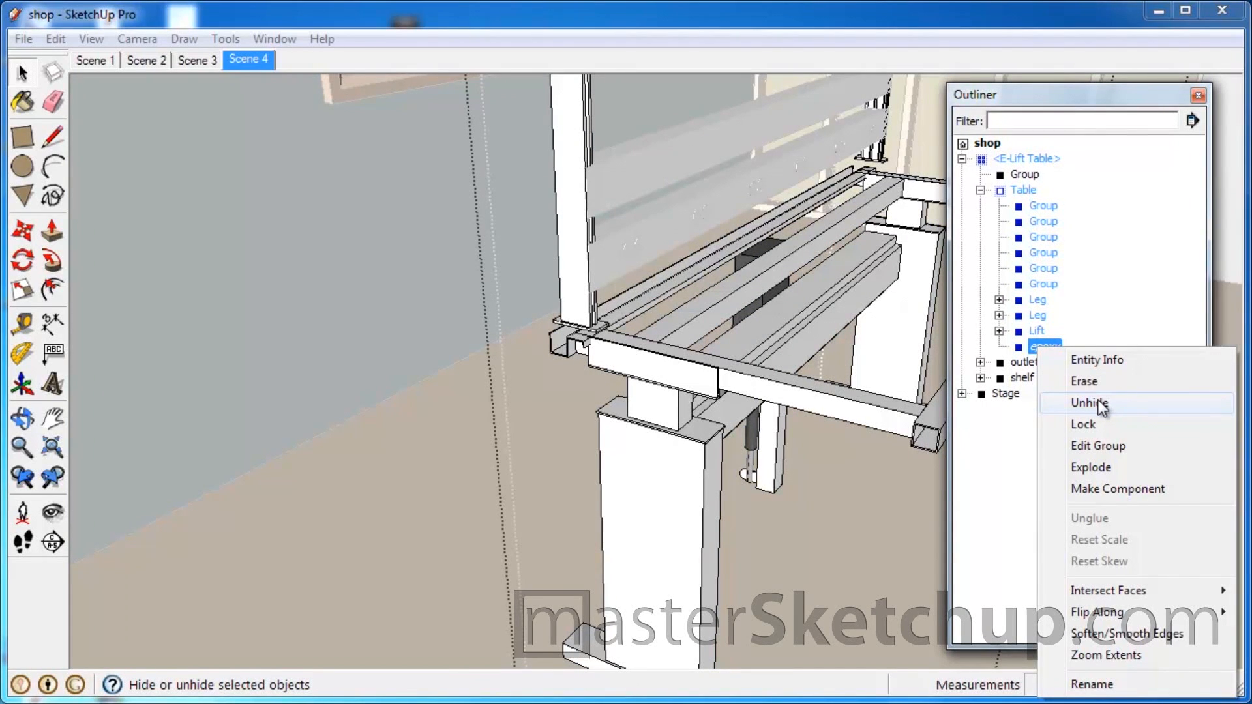
mouse_move(1034, 354)
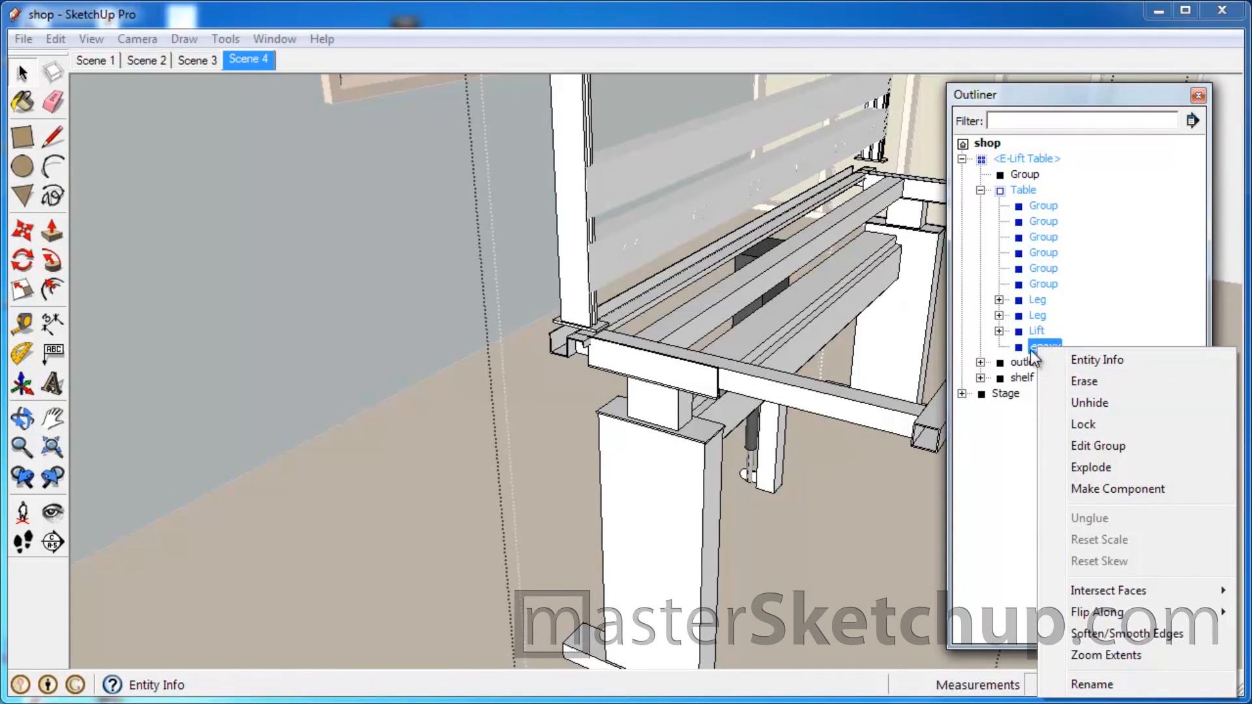
- Unhide the tabletop and inspect the table's legs, posts and groups in the Outliner
click(1088, 403)
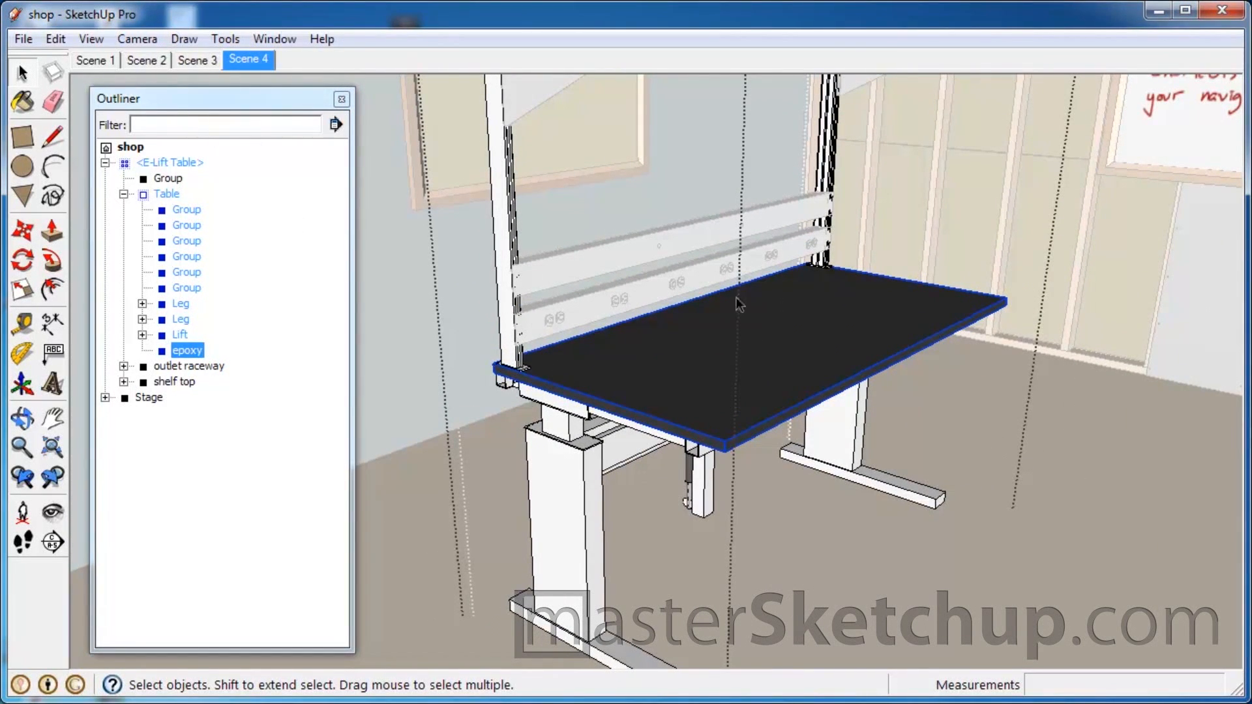
click(182, 304)
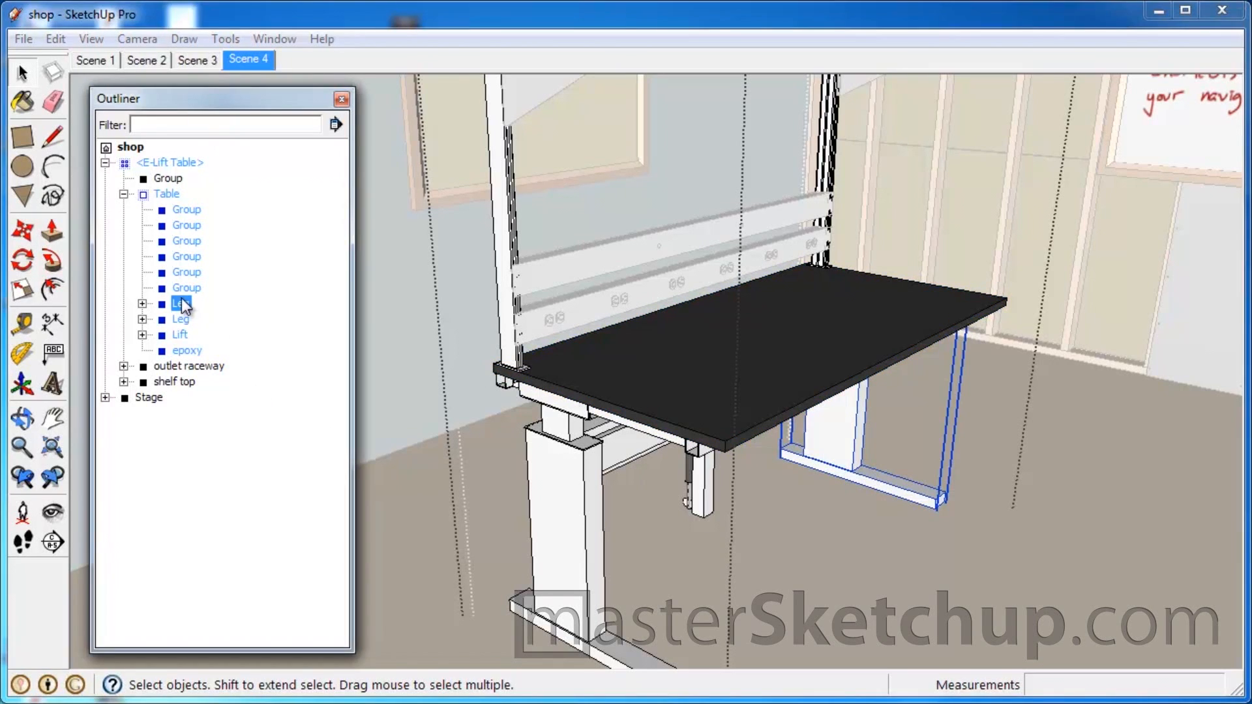
click(187, 273)
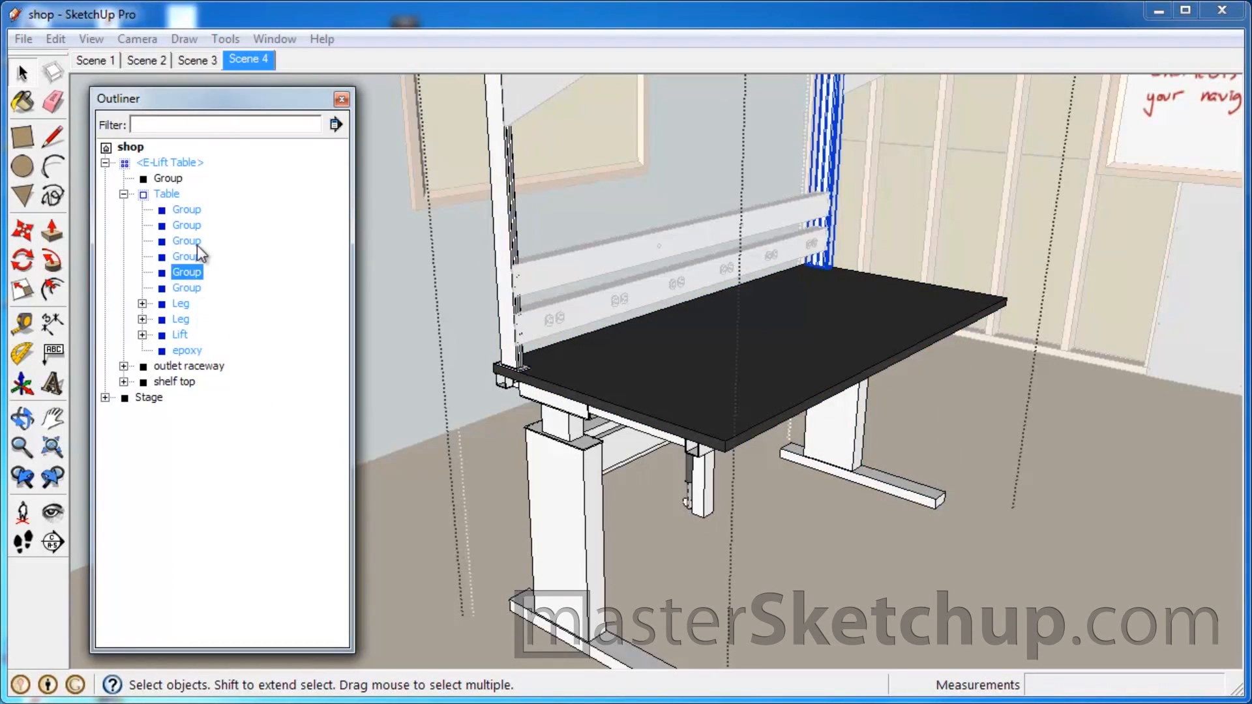
click(187, 255)
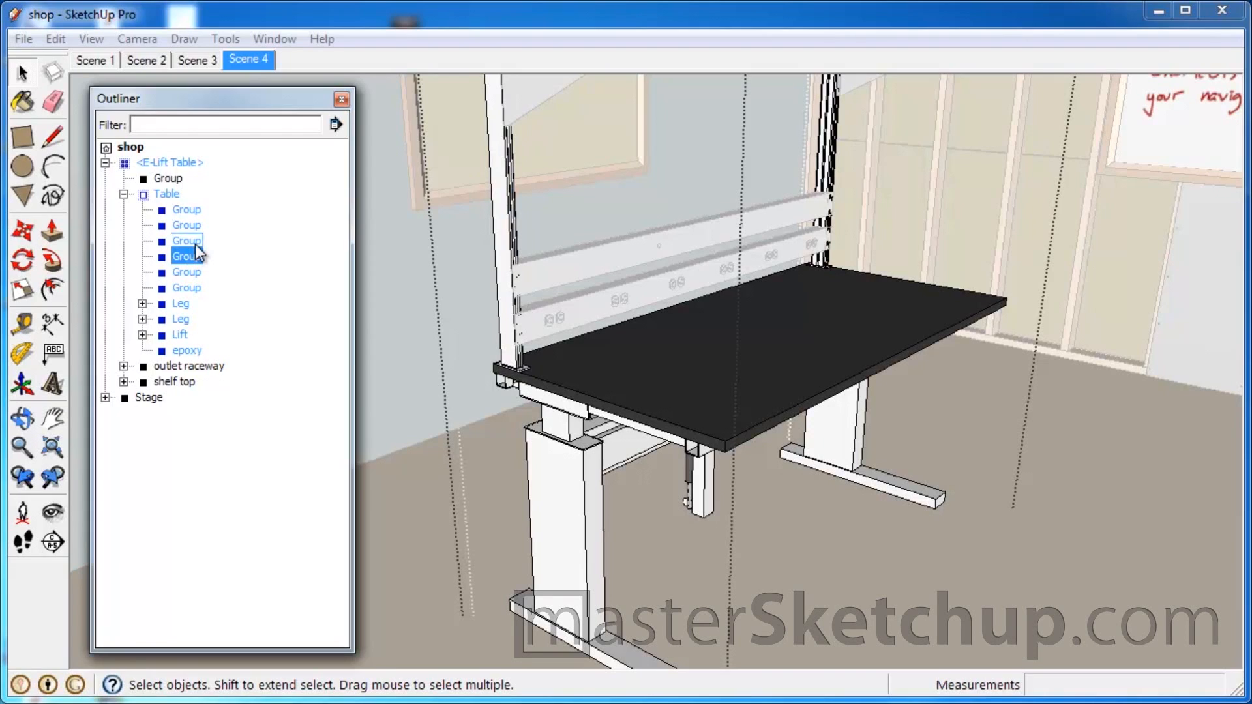
click(187, 208)
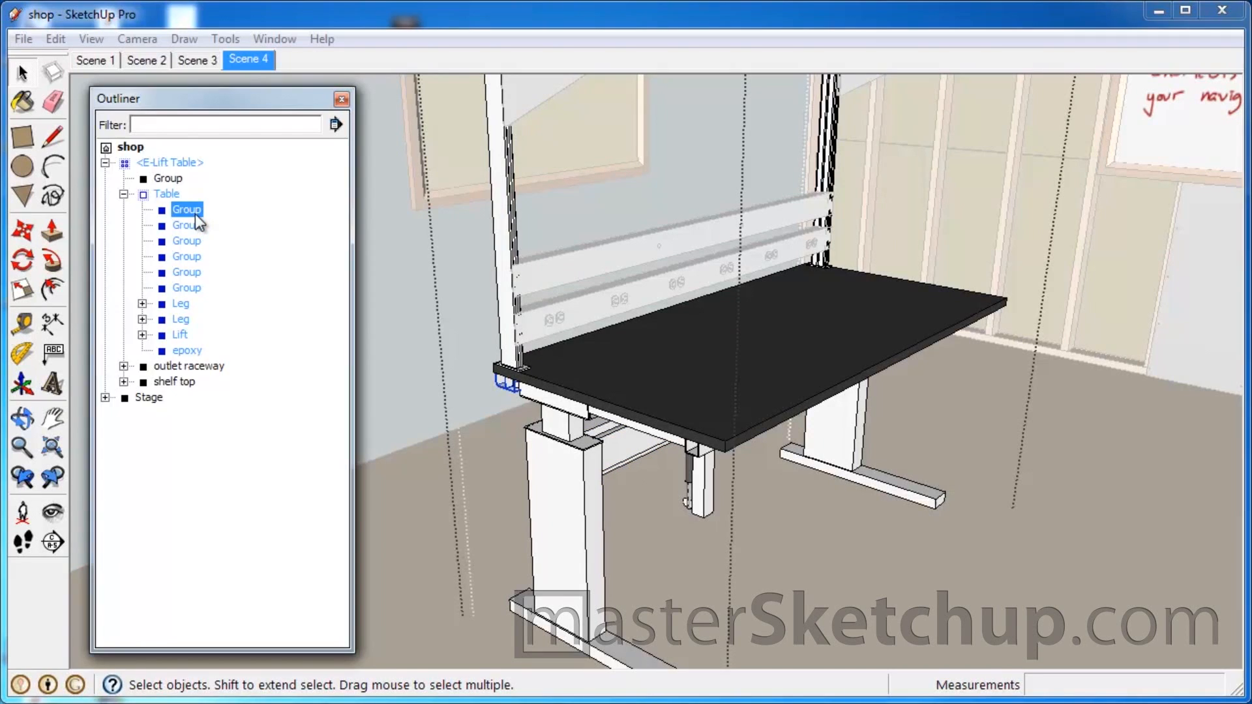
mouse_move(166, 208)
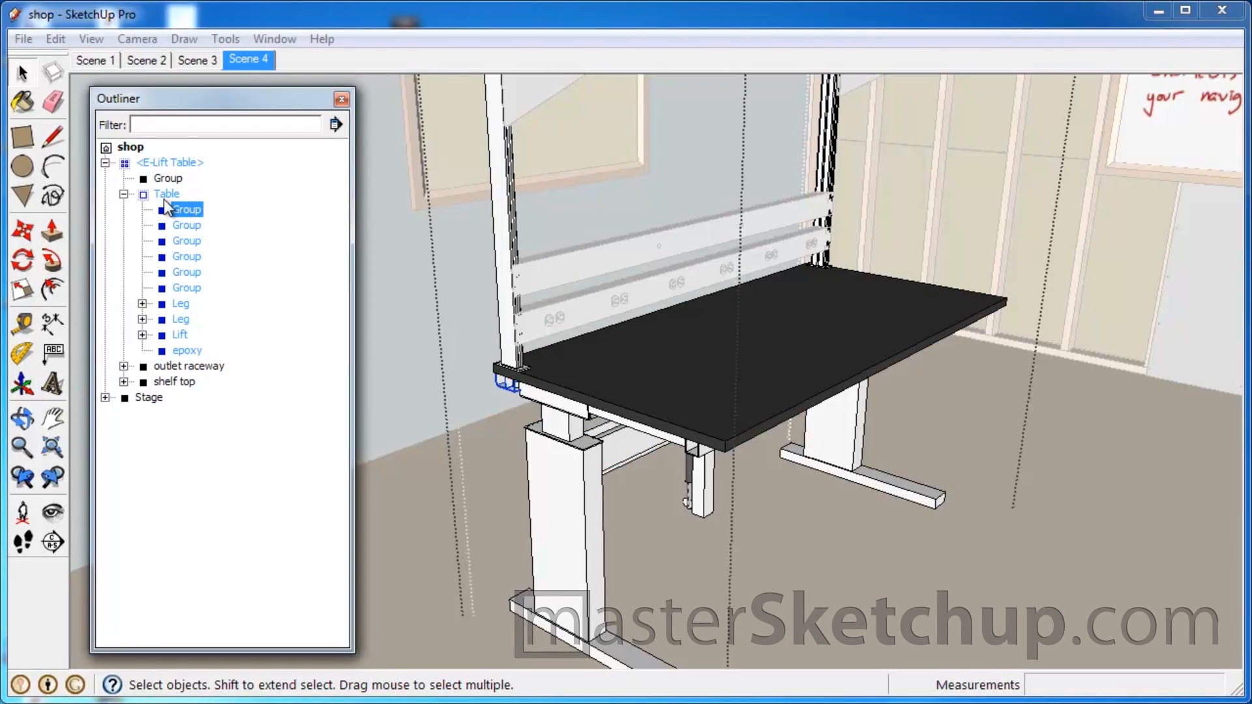
mouse_move(279, 320)
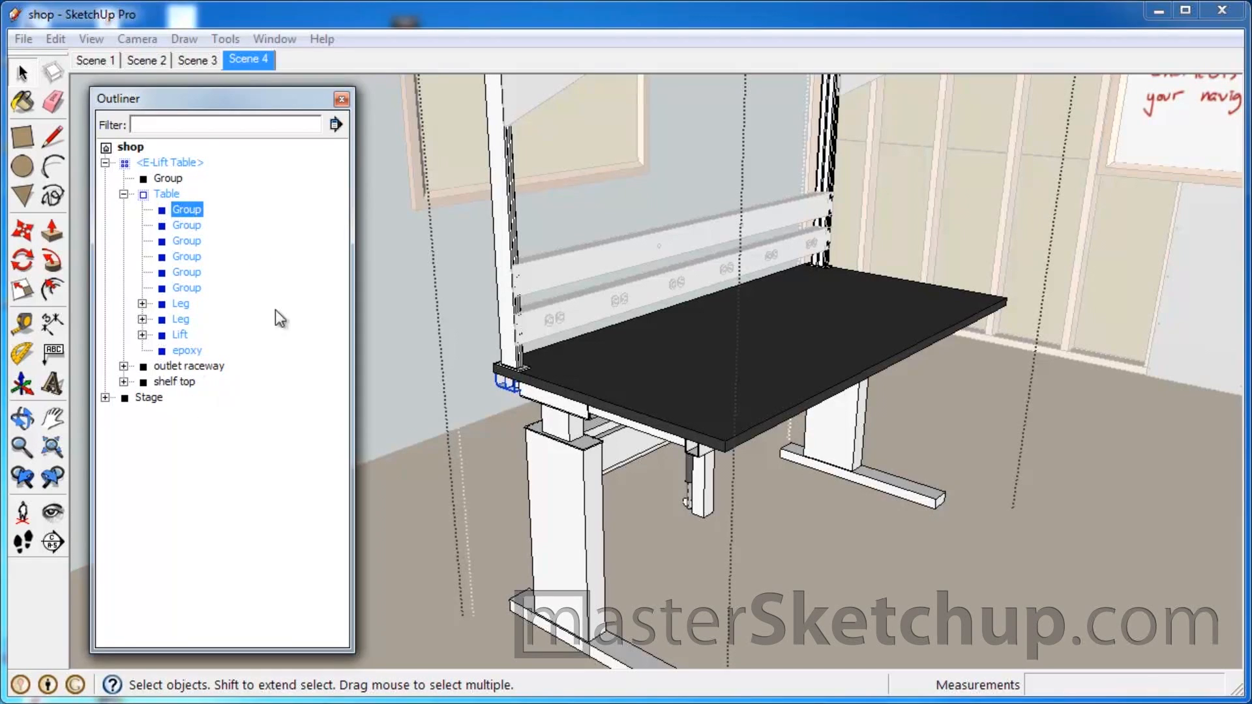
mouse_move(197, 303)
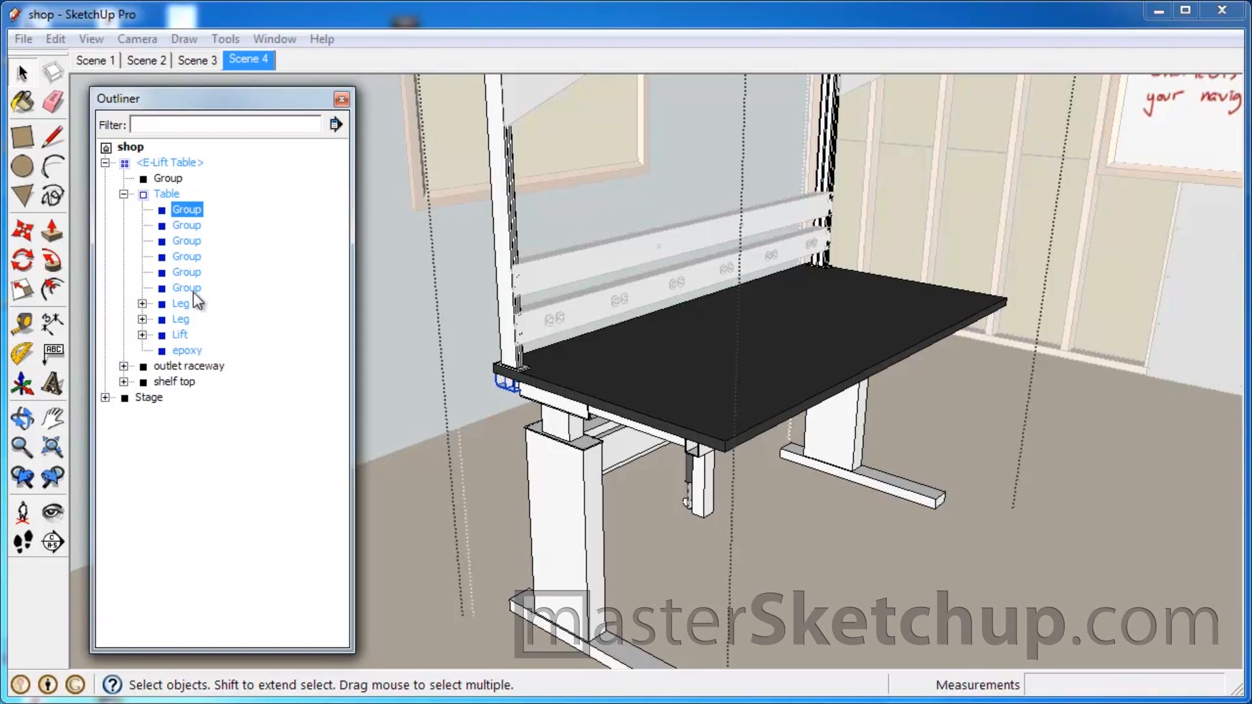
click(186, 272)
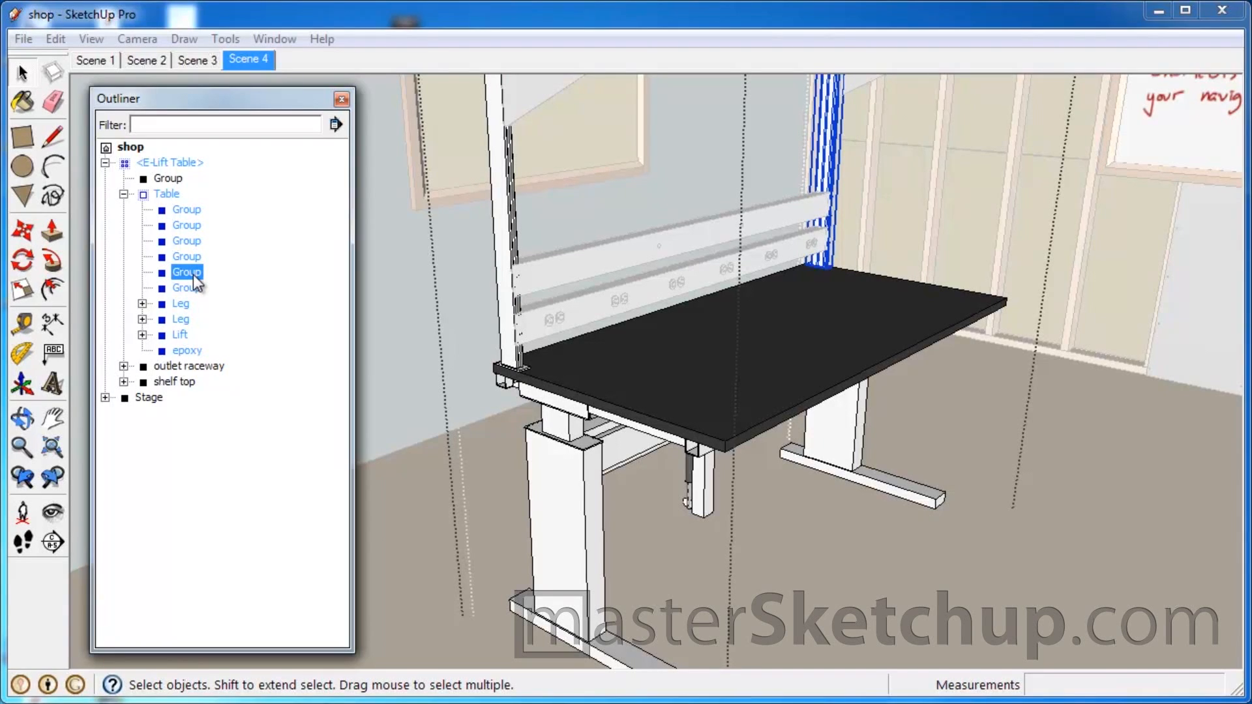
click(186, 349)
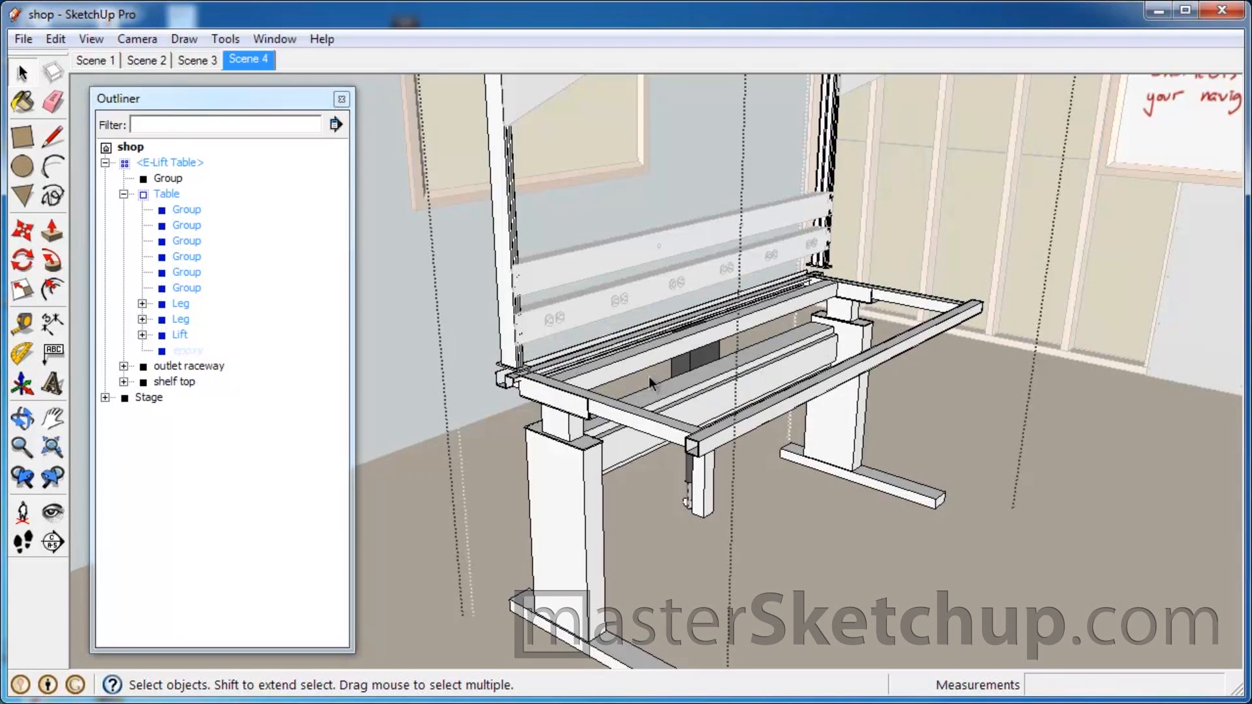
- Unhide the epoxy tabletop from the Outliner, then hide it again to expose the frame
right_click(188, 351)
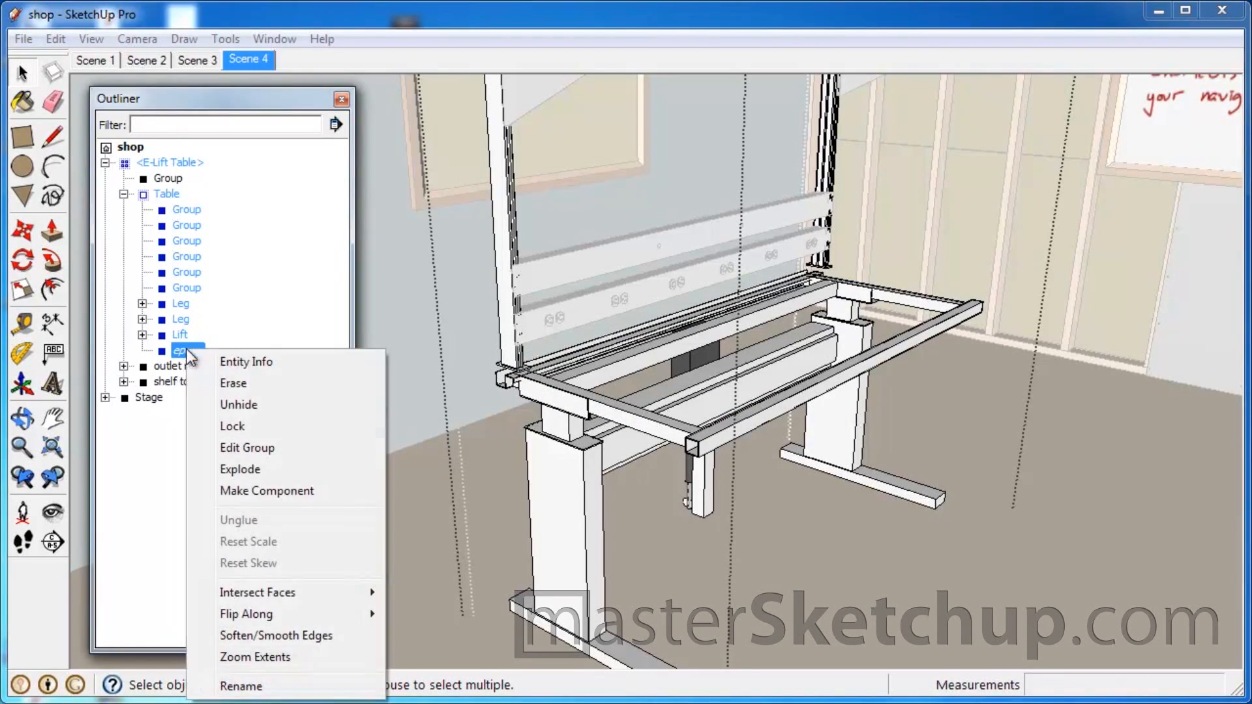
mouse_move(186, 361)
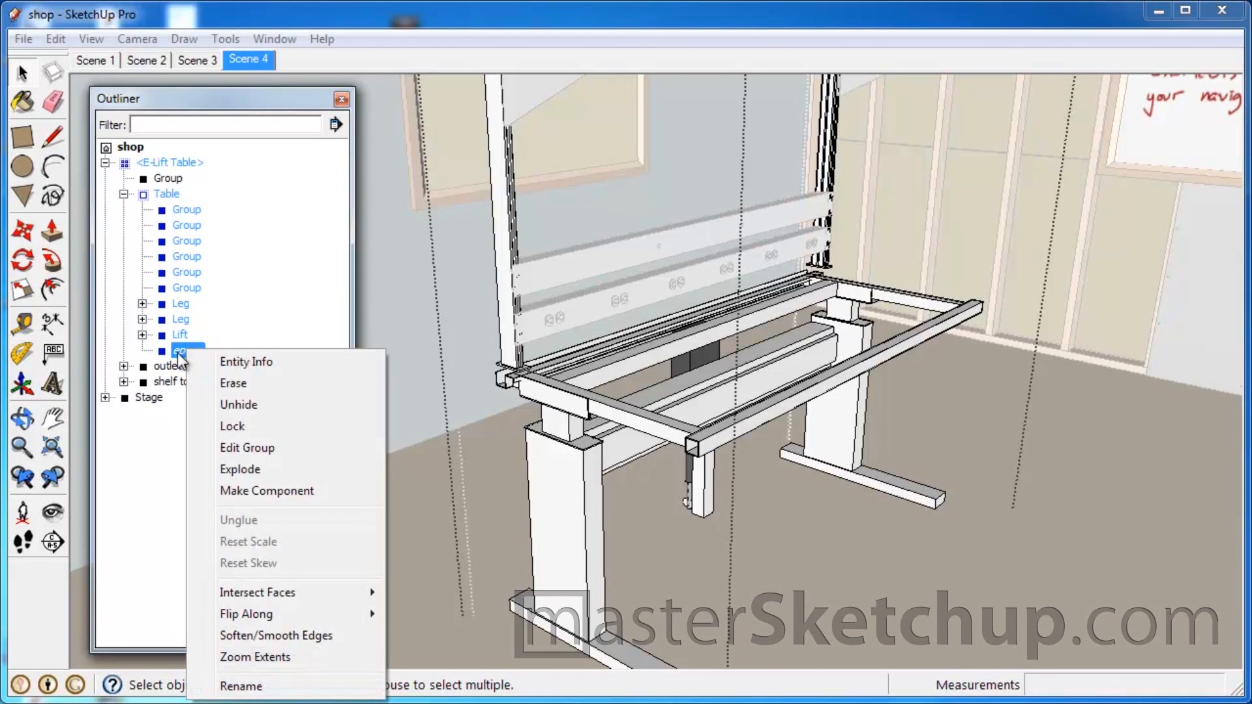
click(237, 404)
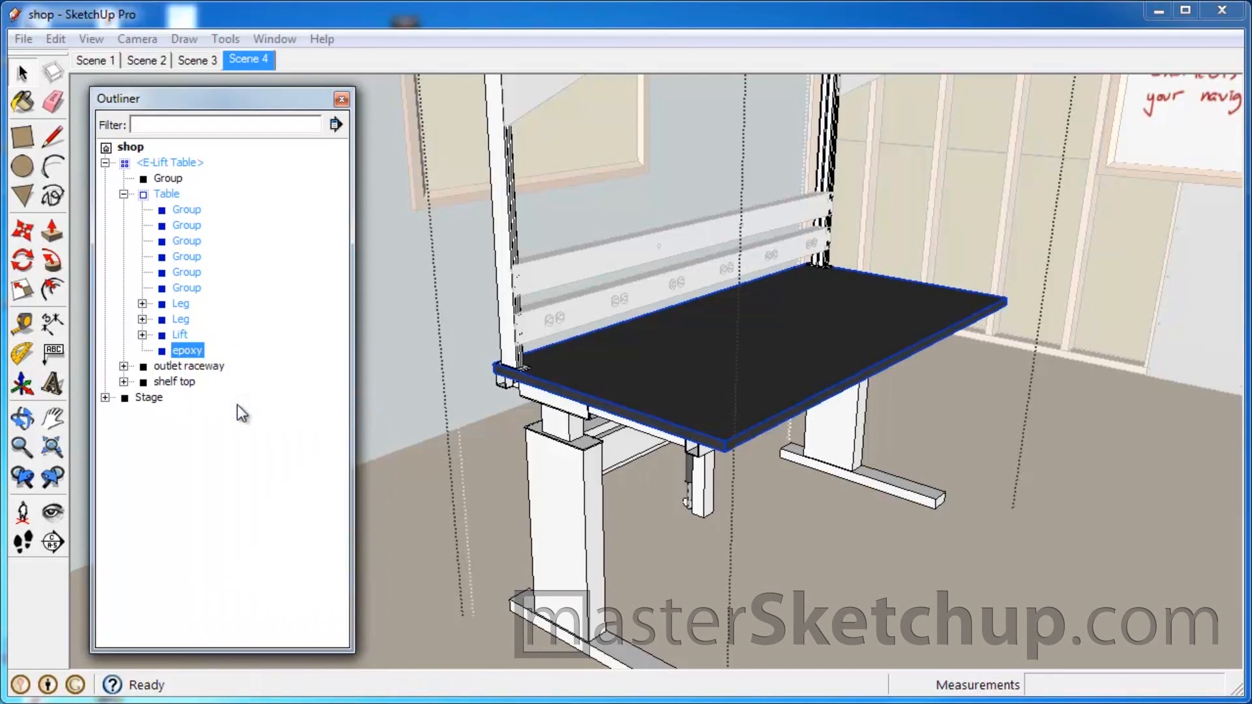
mouse_move(287, 375)
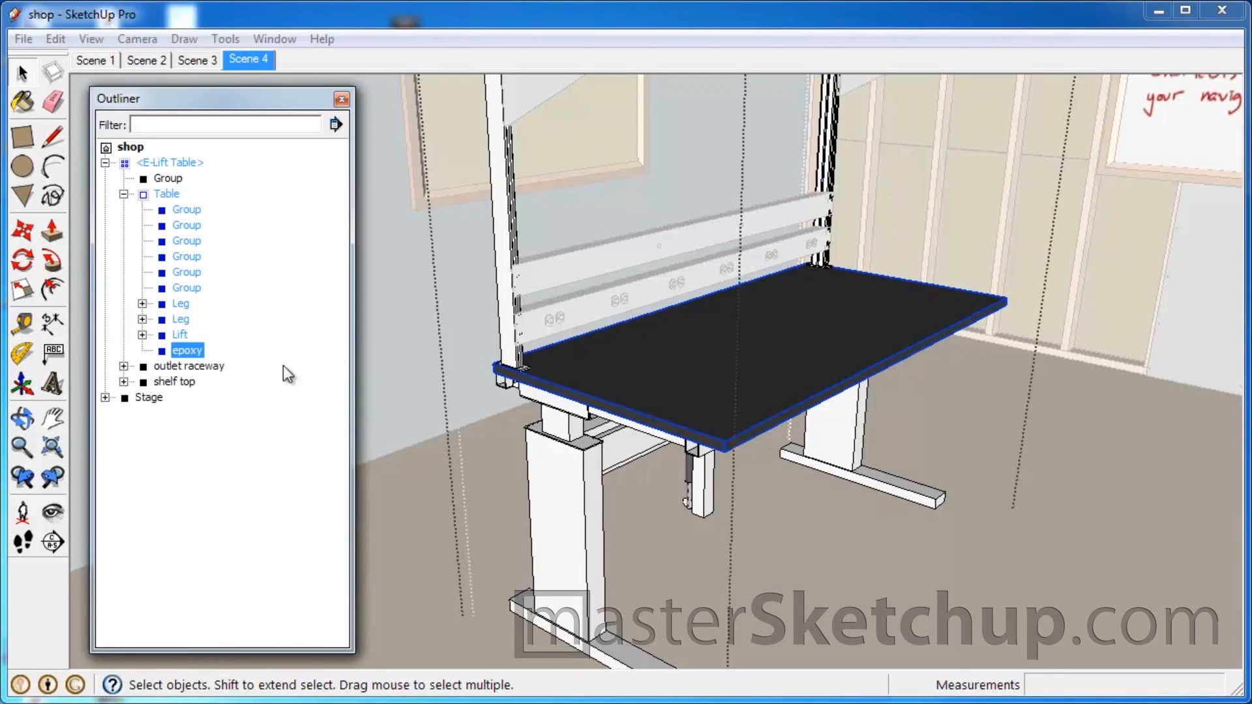
mouse_move(192, 364)
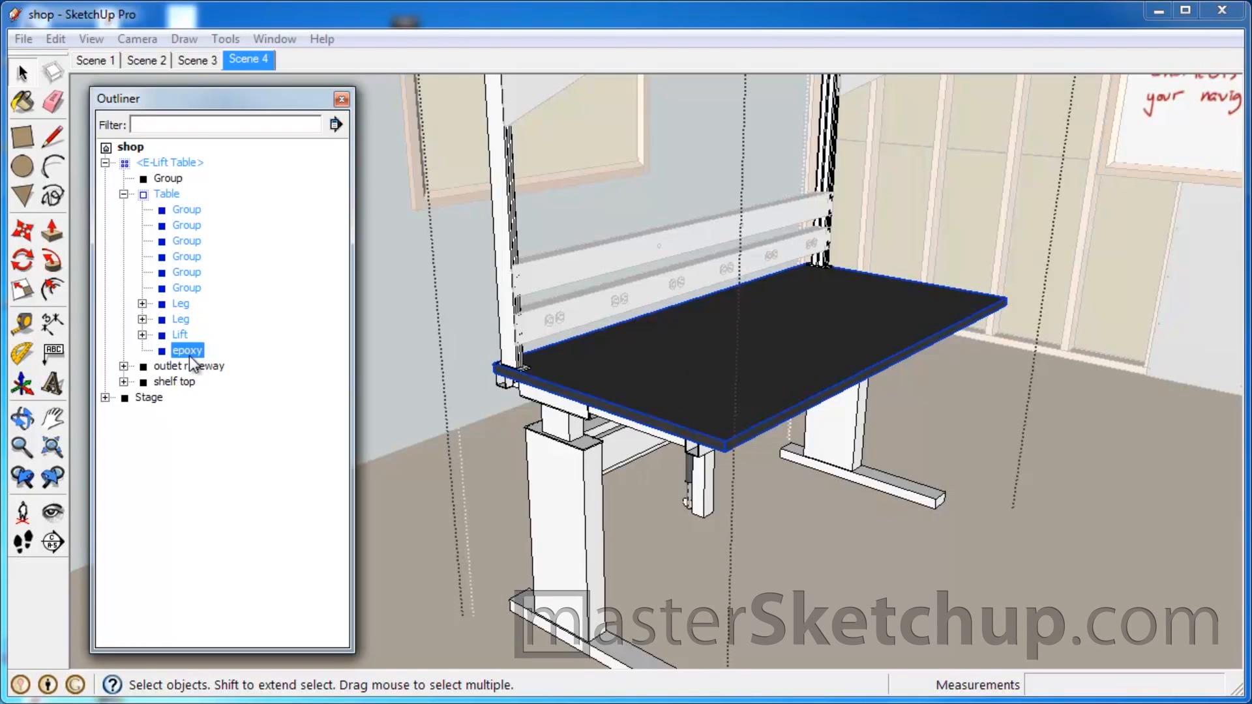
right_click(187, 351)
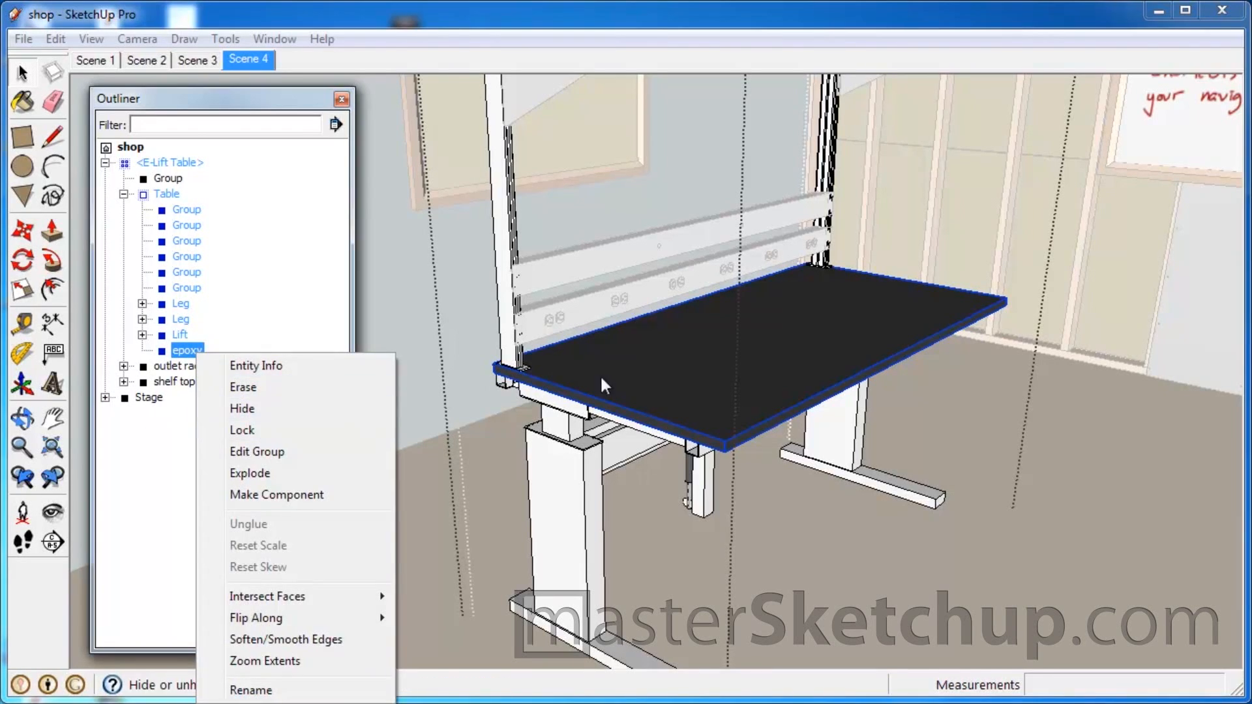
click(627, 383)
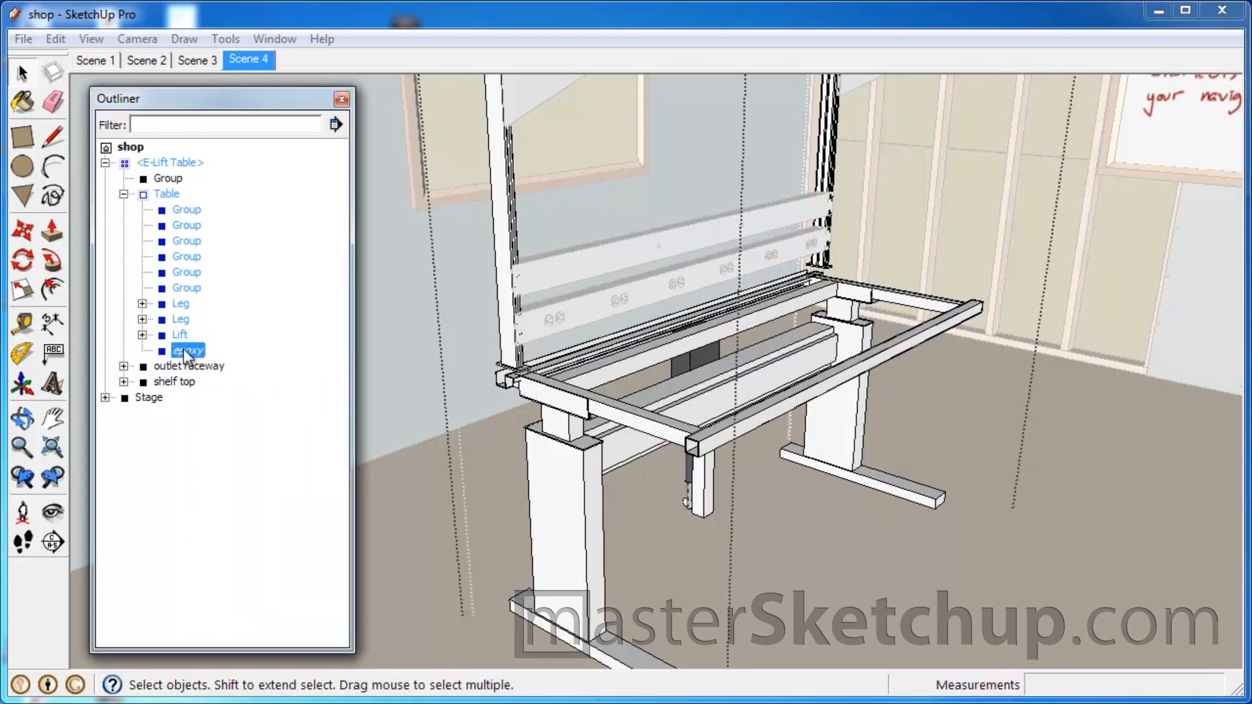
right_click(189, 350)
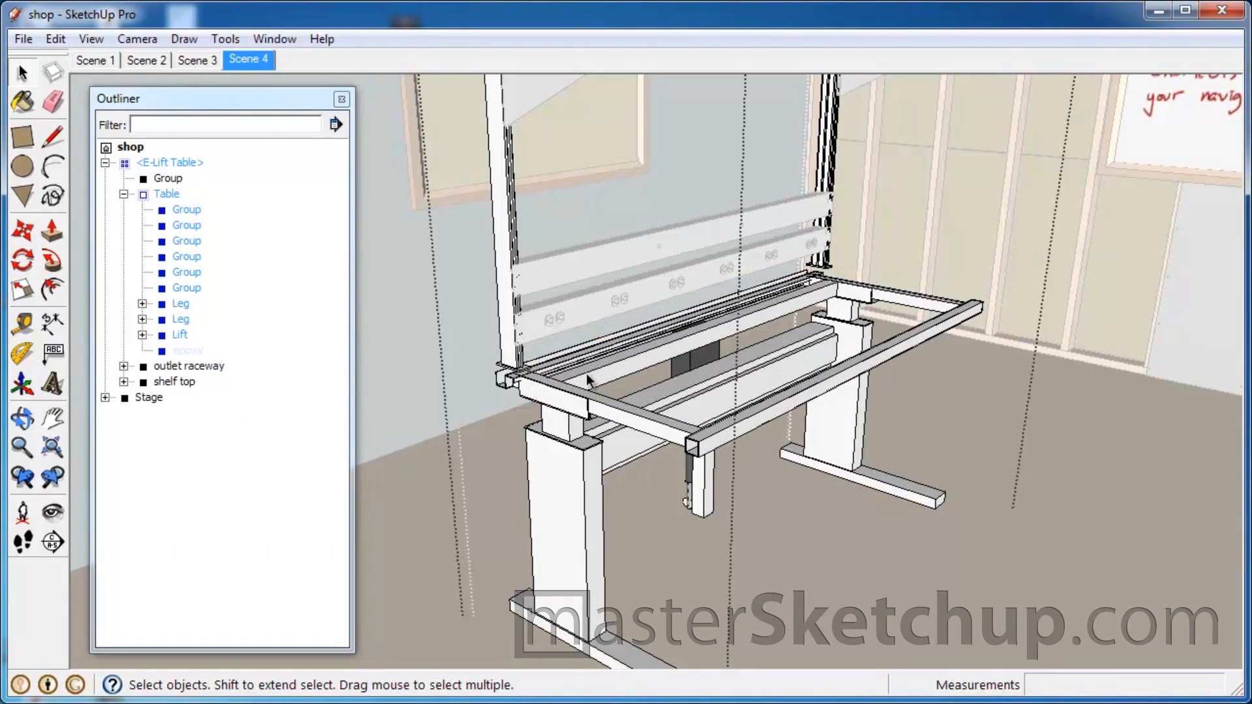
- Turn on Hidden Geometry display and select the ghosted epoxy tabletop in the Outliner
click(92, 38)
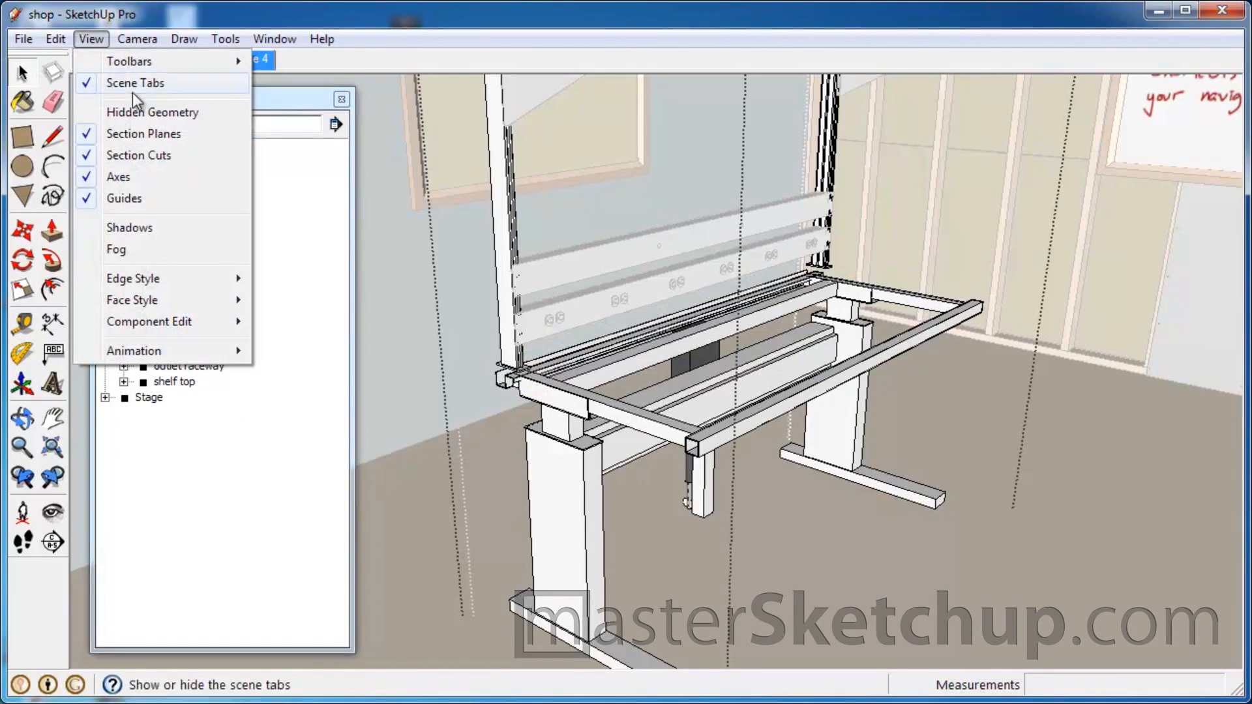
click(135, 82)
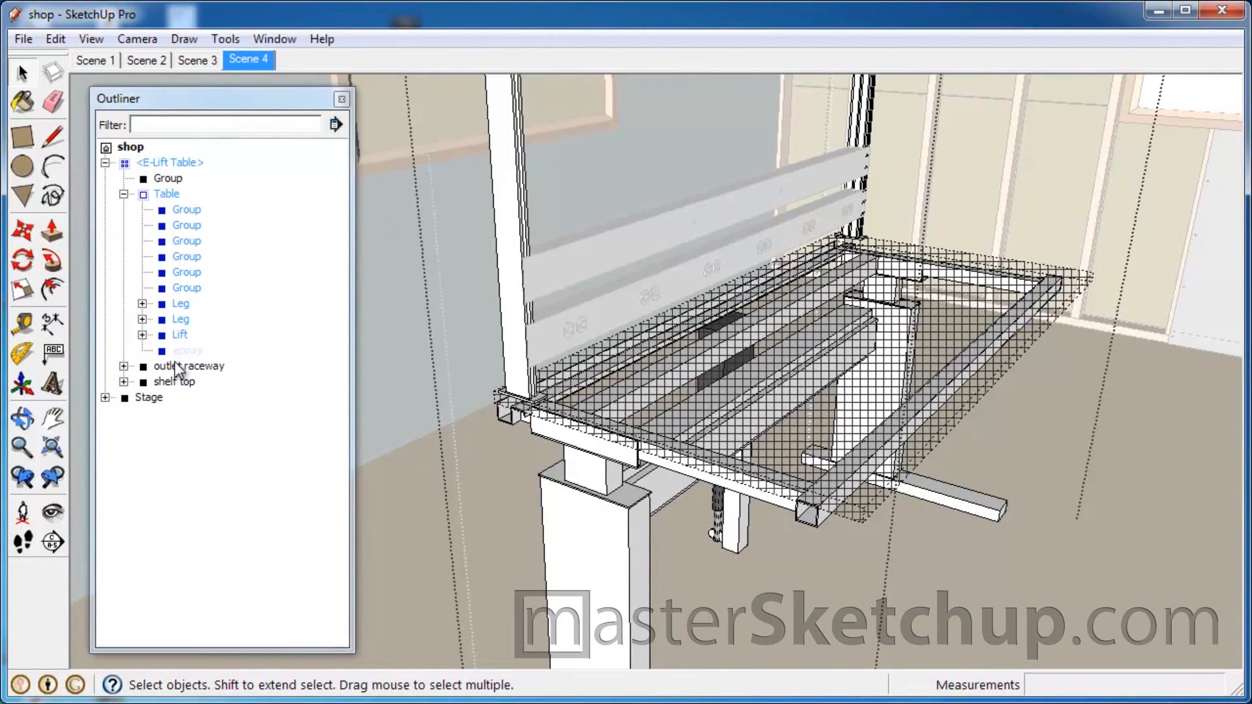
mouse_move(174, 227)
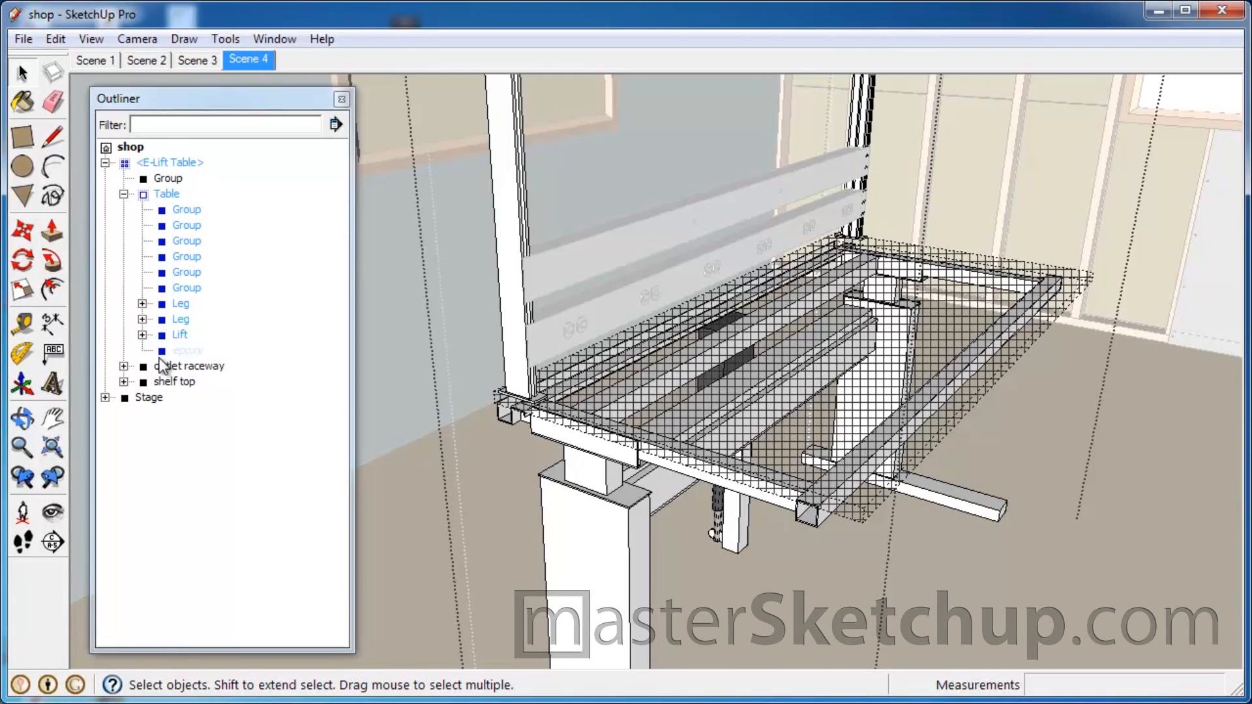
click(188, 350)
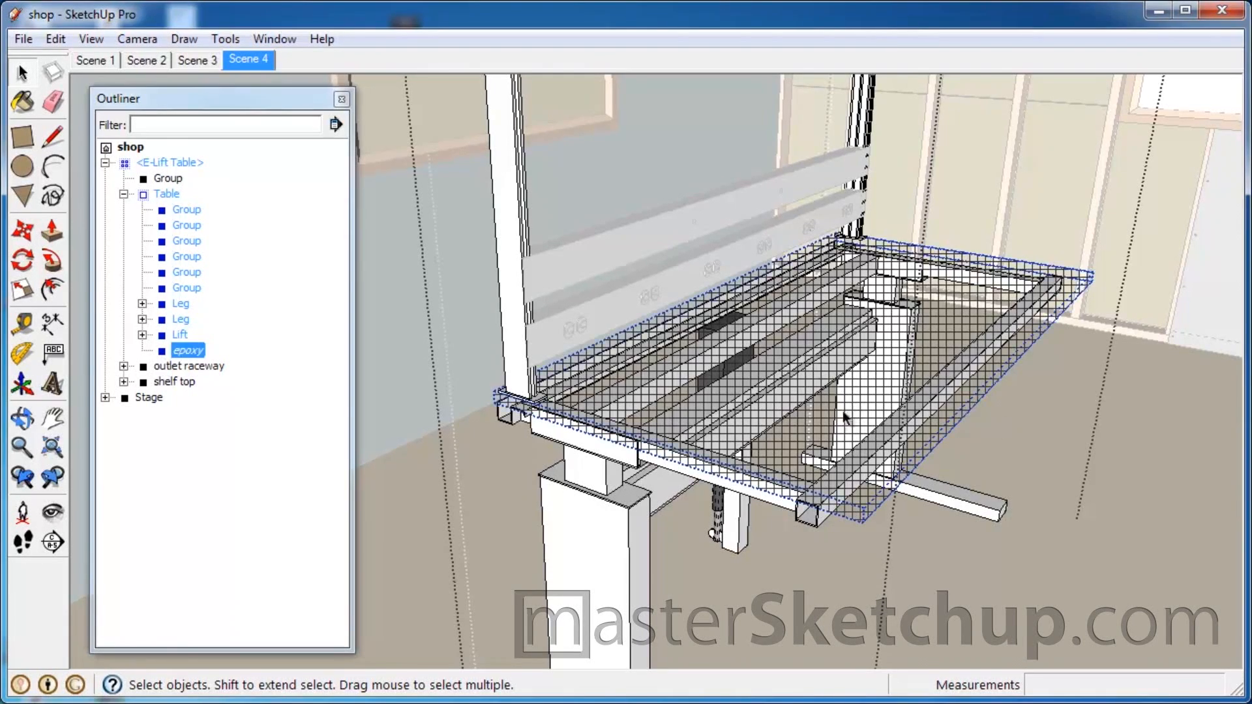
right_click(866, 335)
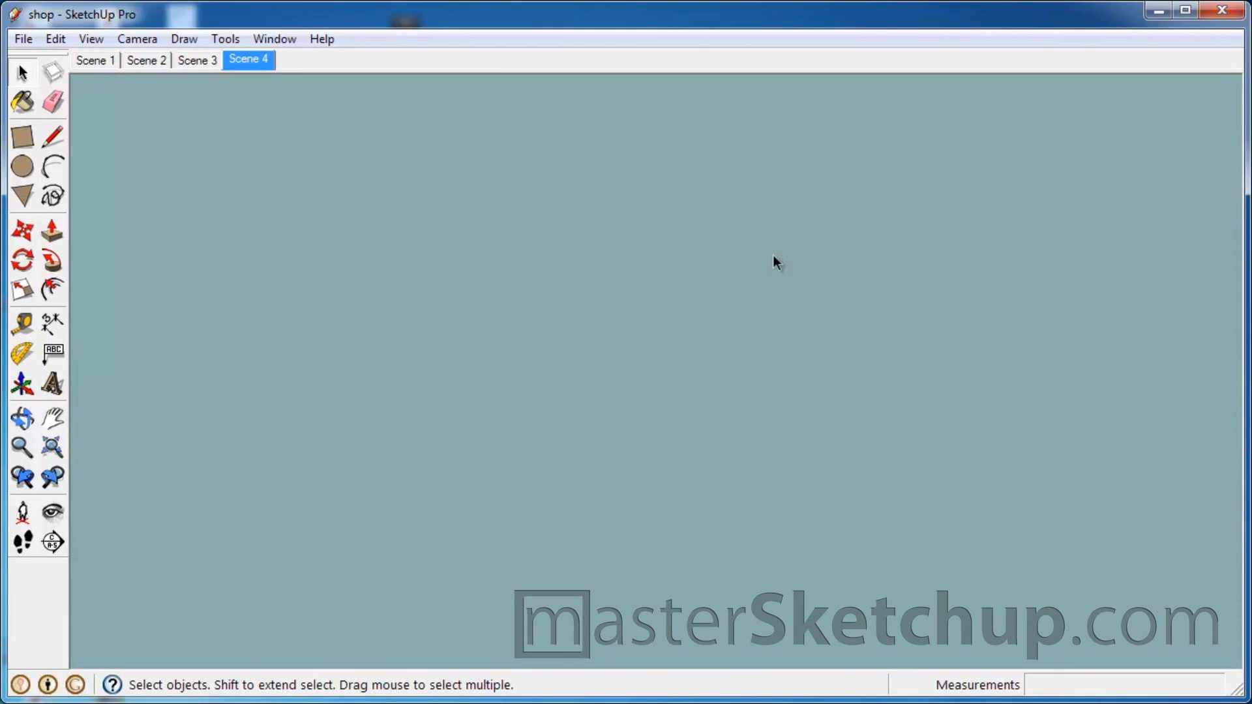
mouse_move(711, 287)
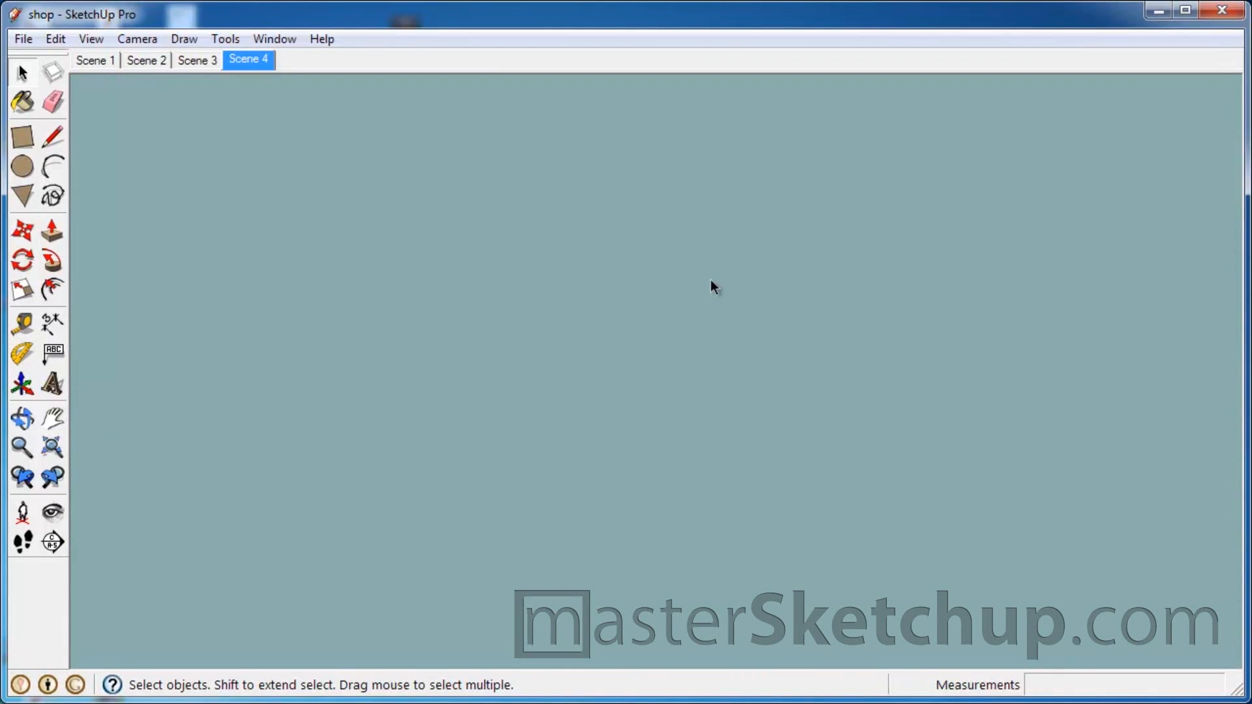
mouse_move(706, 284)
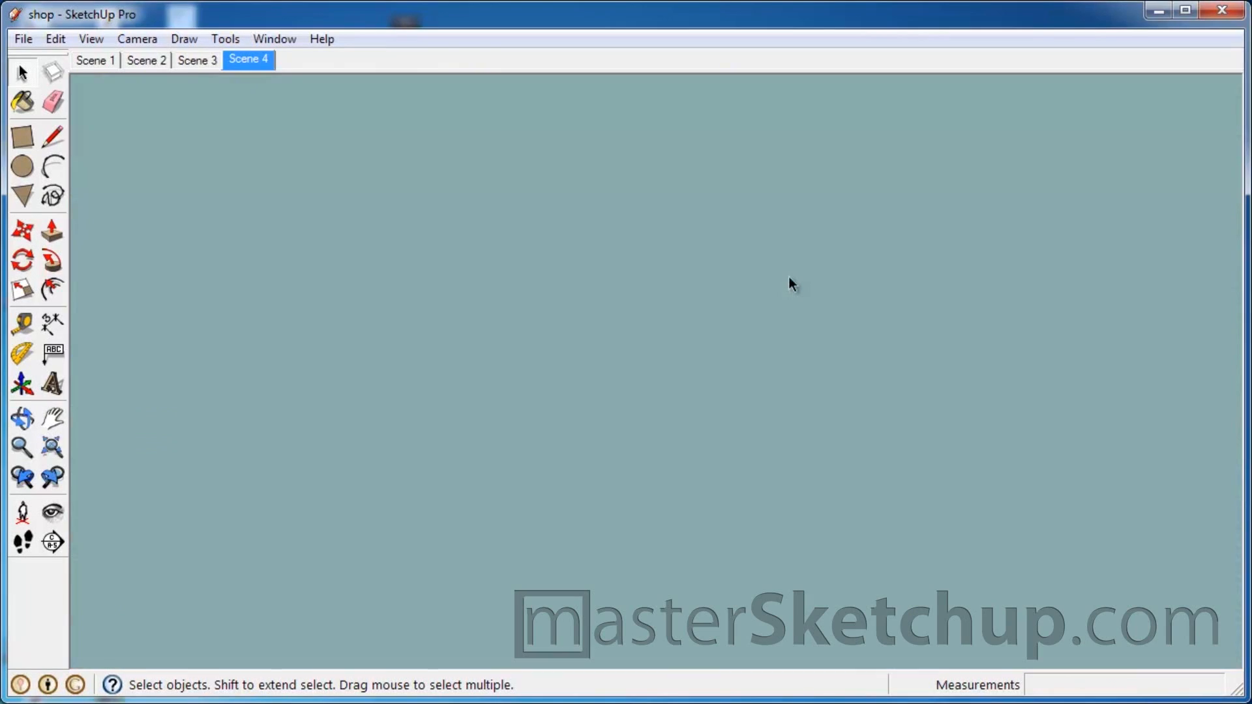
mouse_move(738, 335)
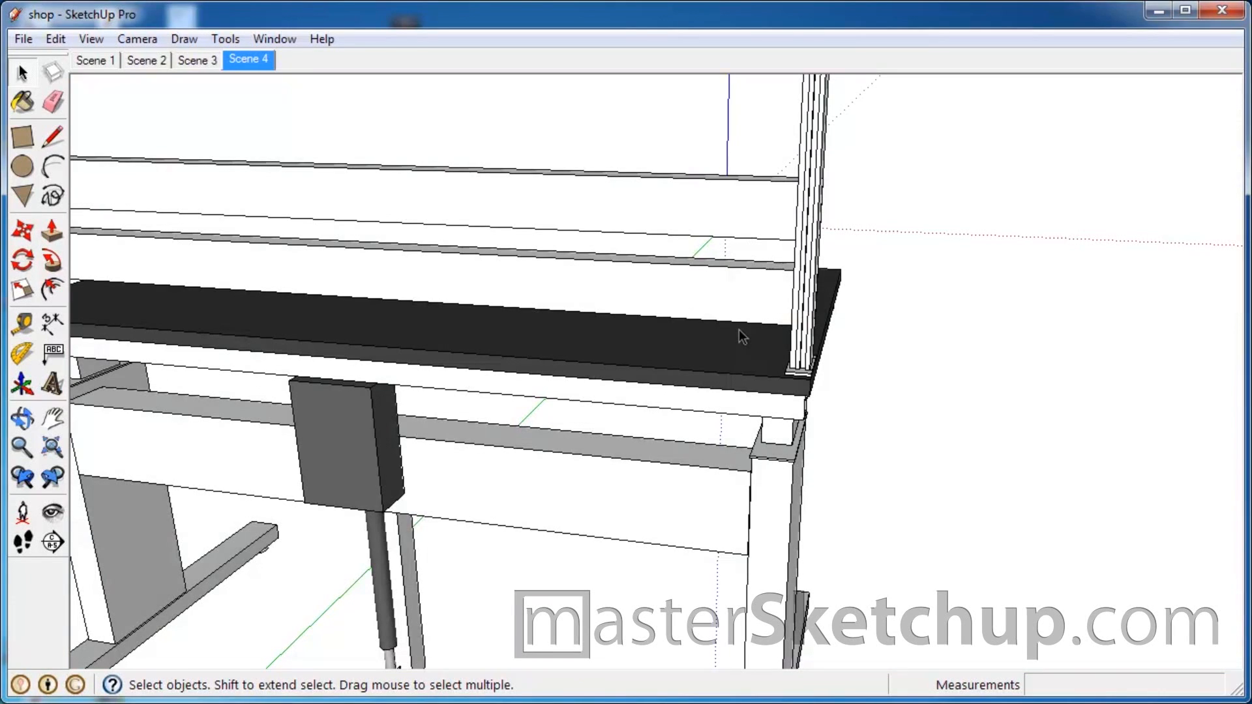
mouse_move(810, 180)
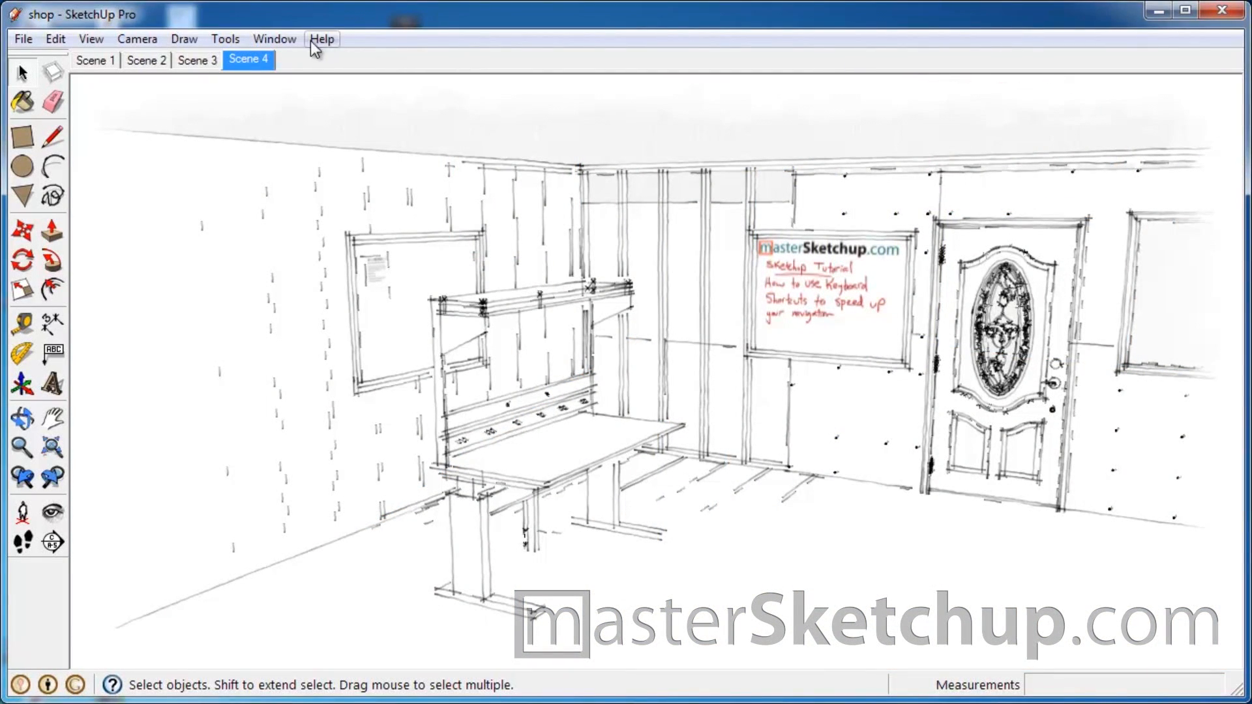
- Go to the Shortcuts section of Preferences and filter the function list
click(274, 38)
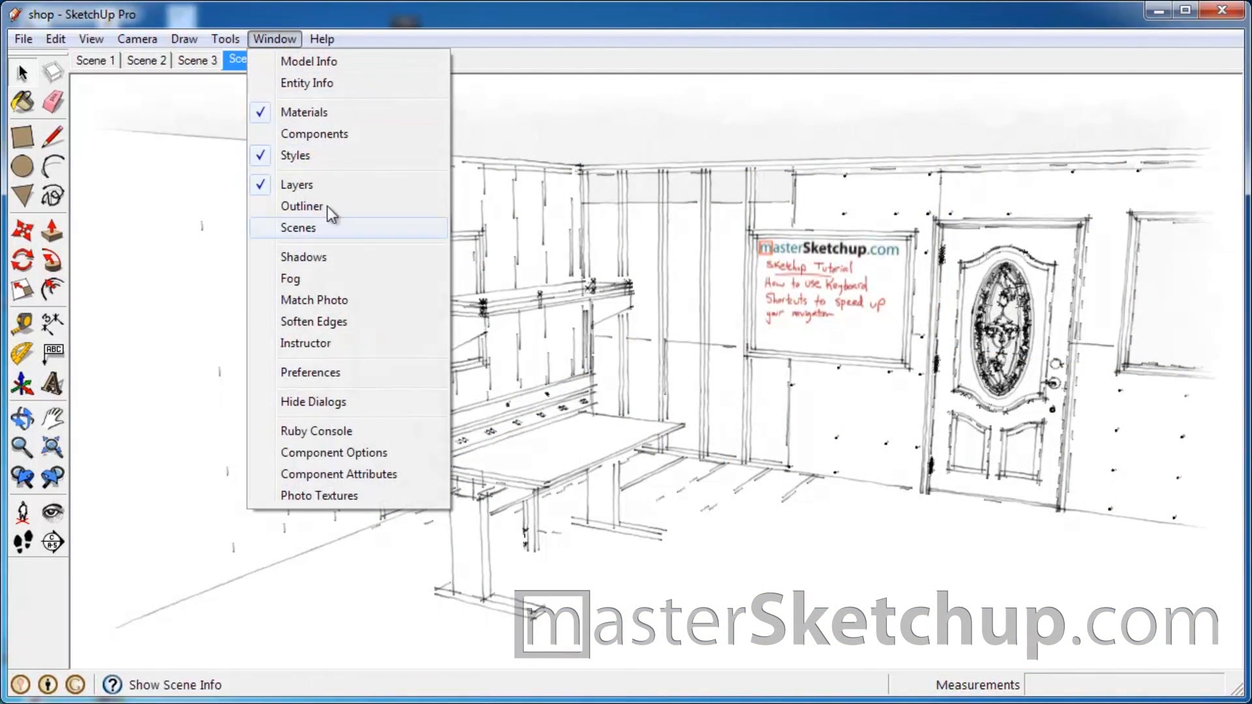
click(311, 371)
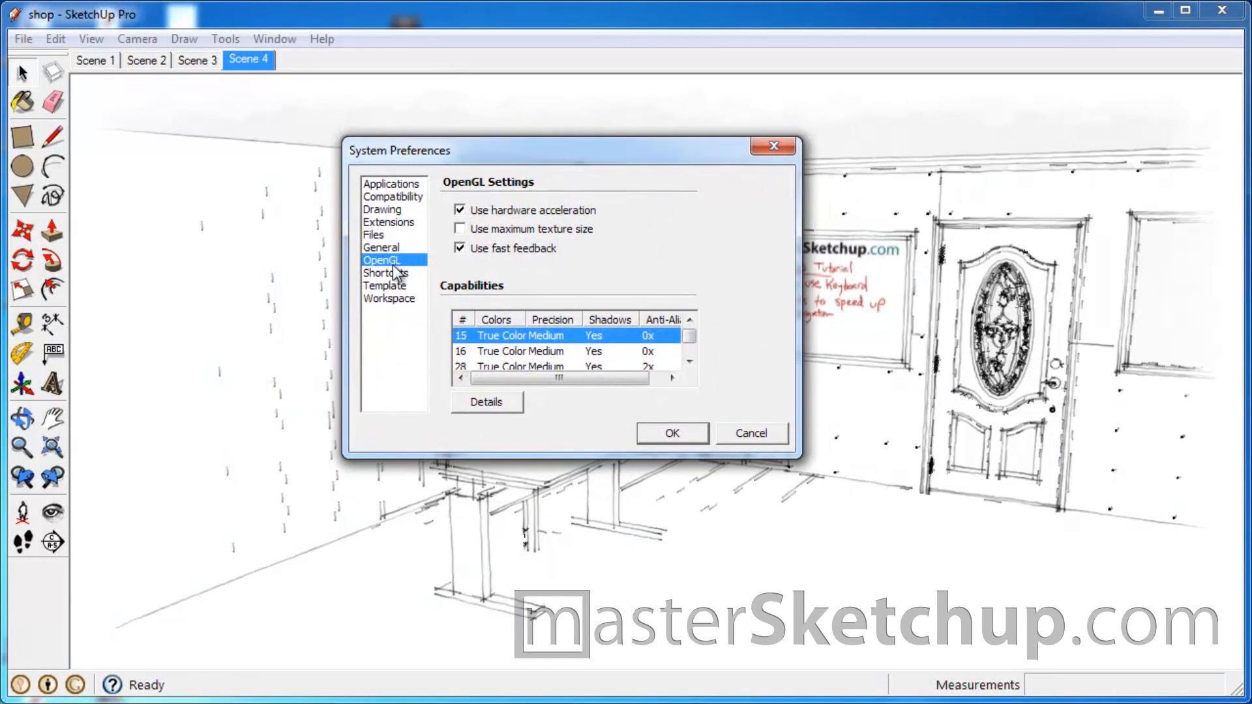
click(386, 272)
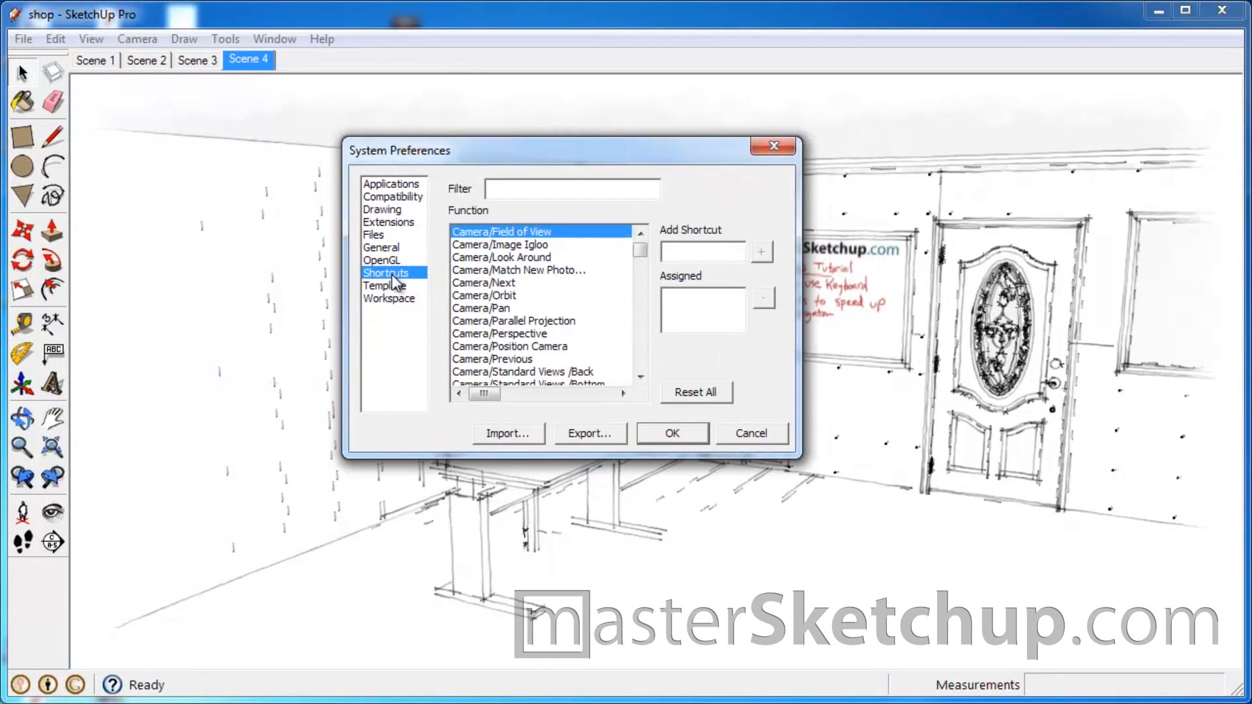
click(501, 244)
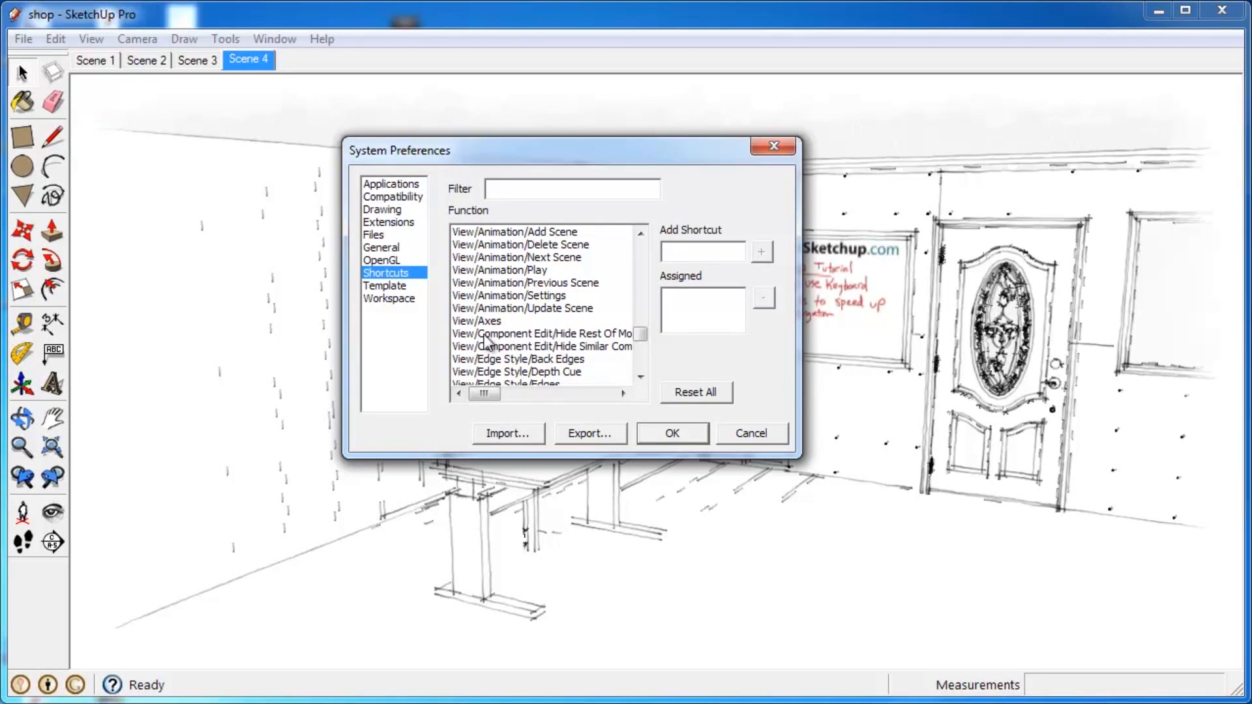
- Assign X to View/Component Edit/Hide Rest Of Model, decline reassigning, and save preferences
click(541, 333)
text(K)
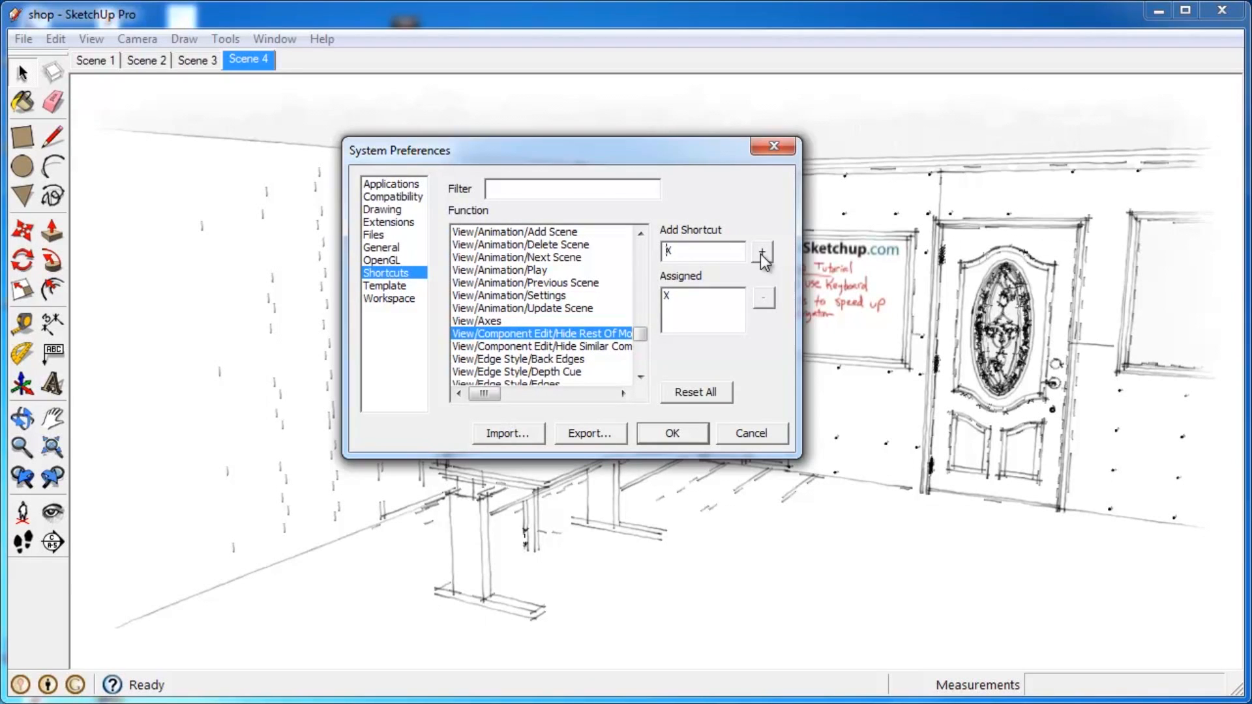
click(760, 252)
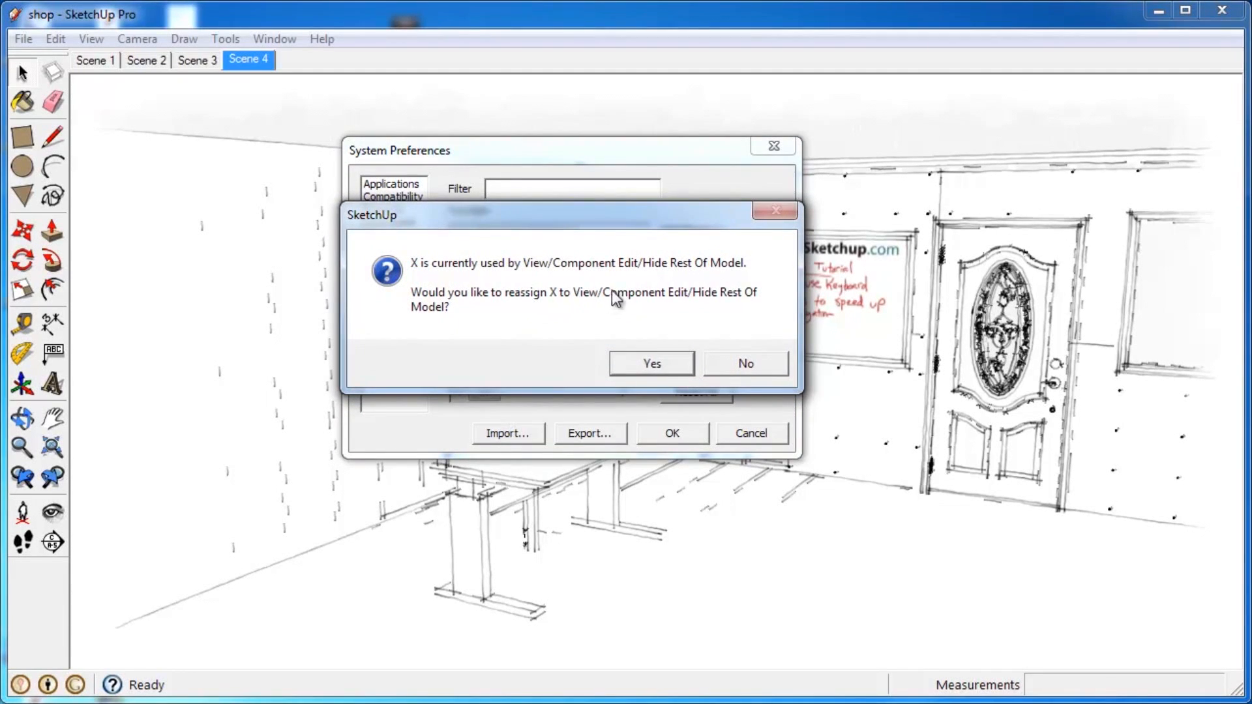
mouse_move(761, 376)
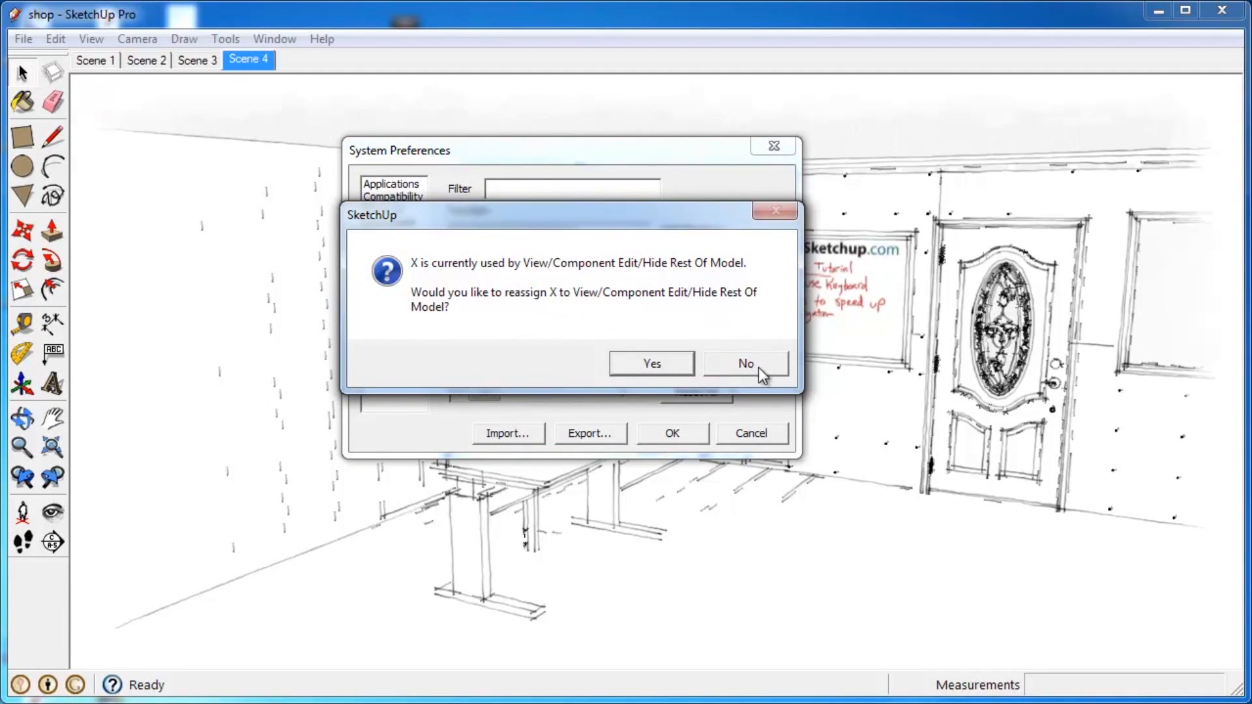
click(743, 364)
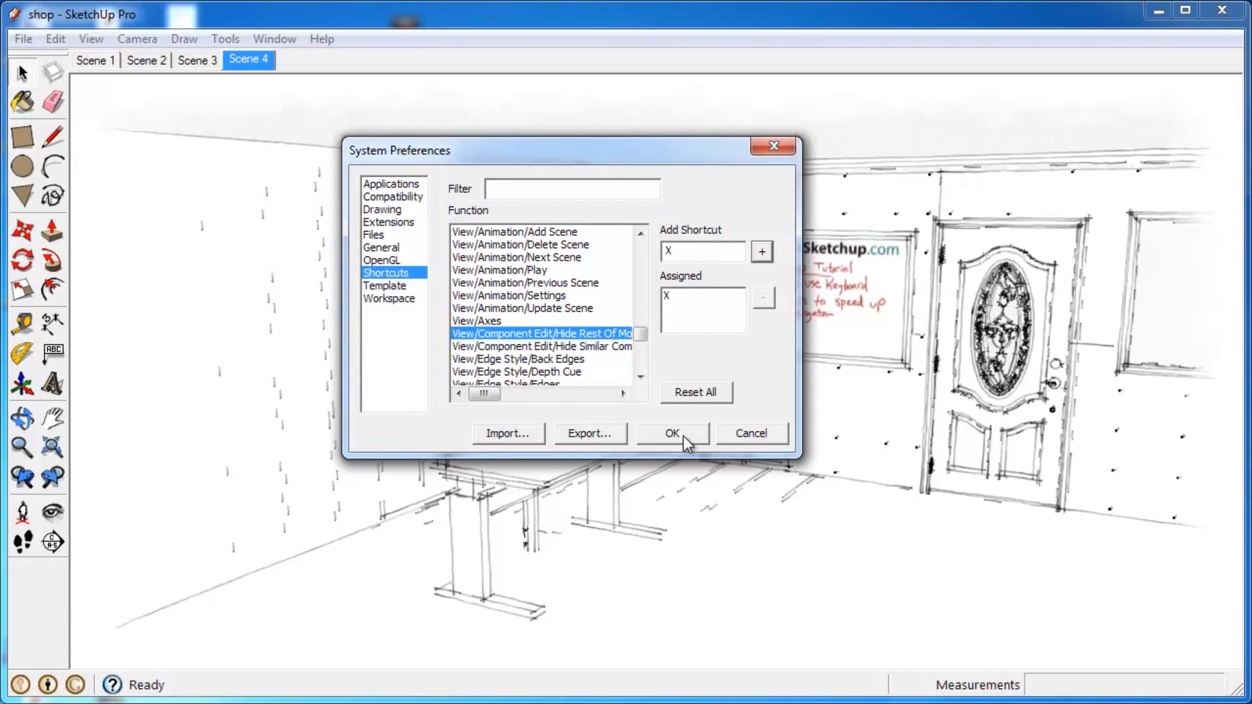
mouse_move(695, 442)
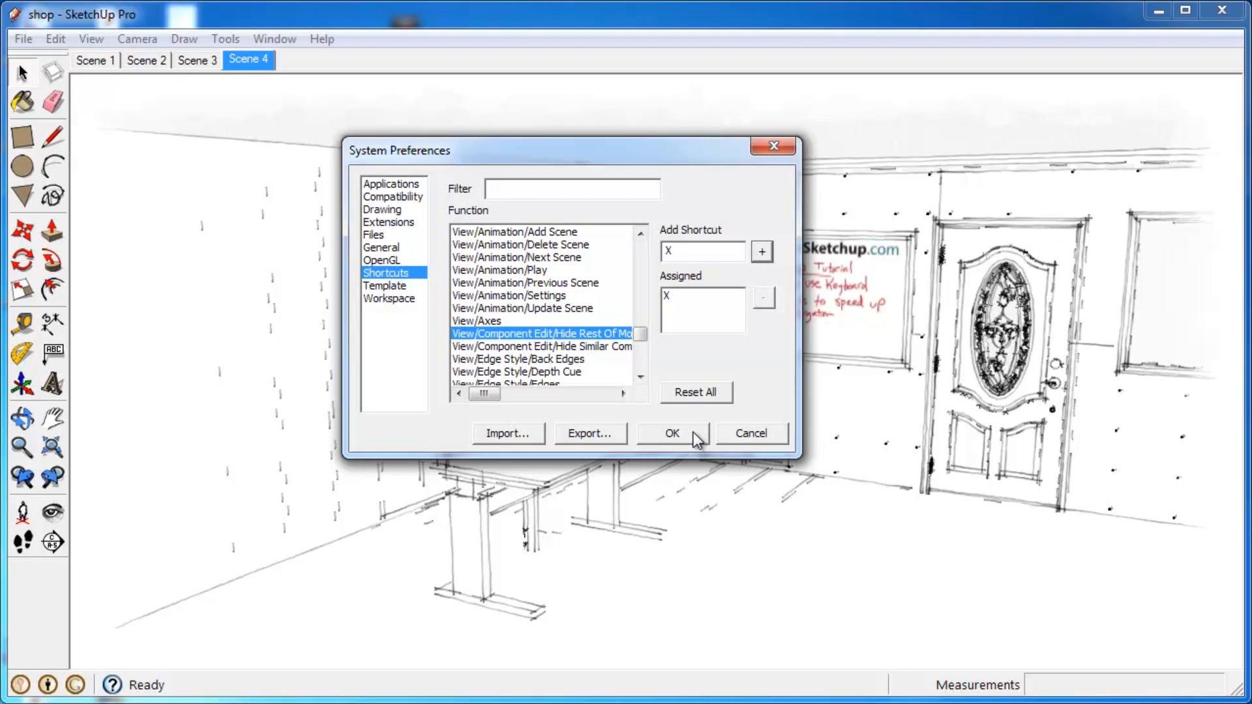
click(672, 433)
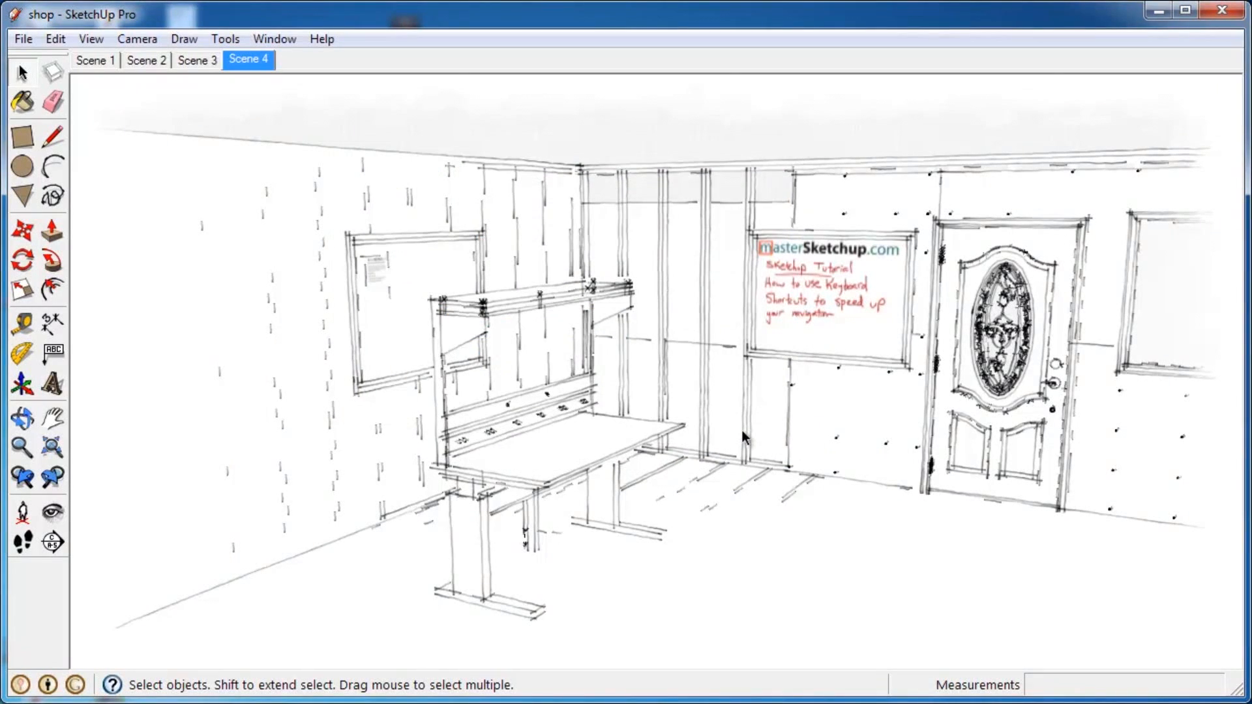